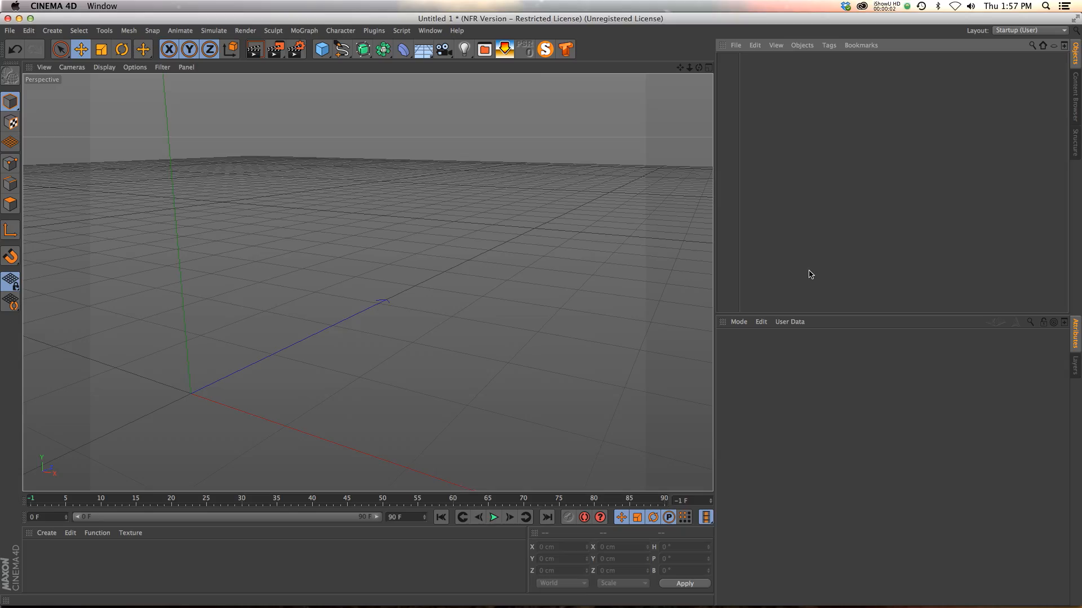
mouse_move(450, 237)
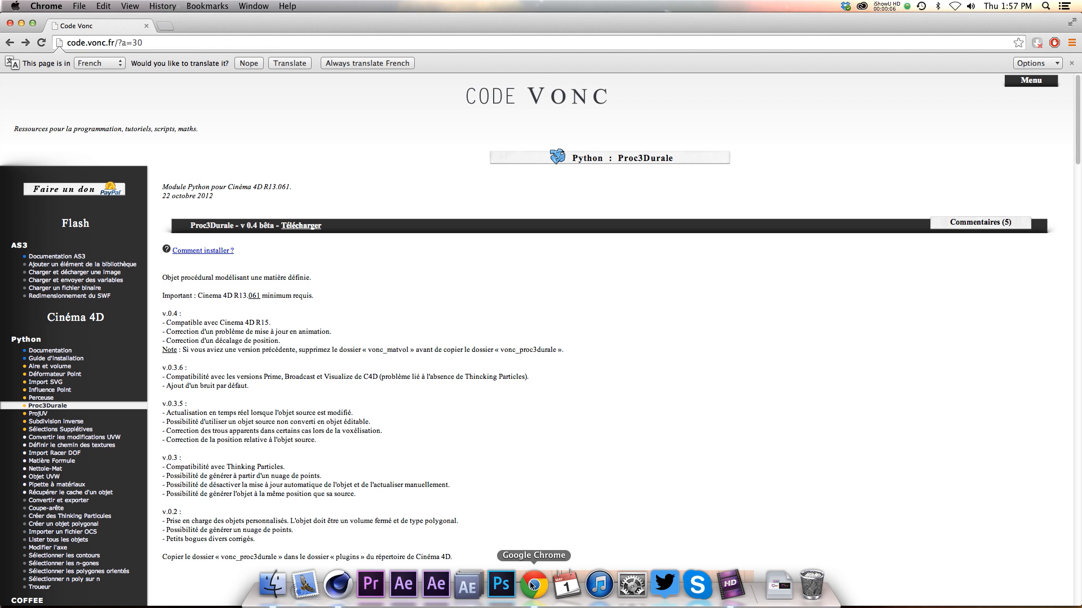
Browse the Proc3Durale plugin page and its example images, then return to Cinema 4D
scroll(down, 3)
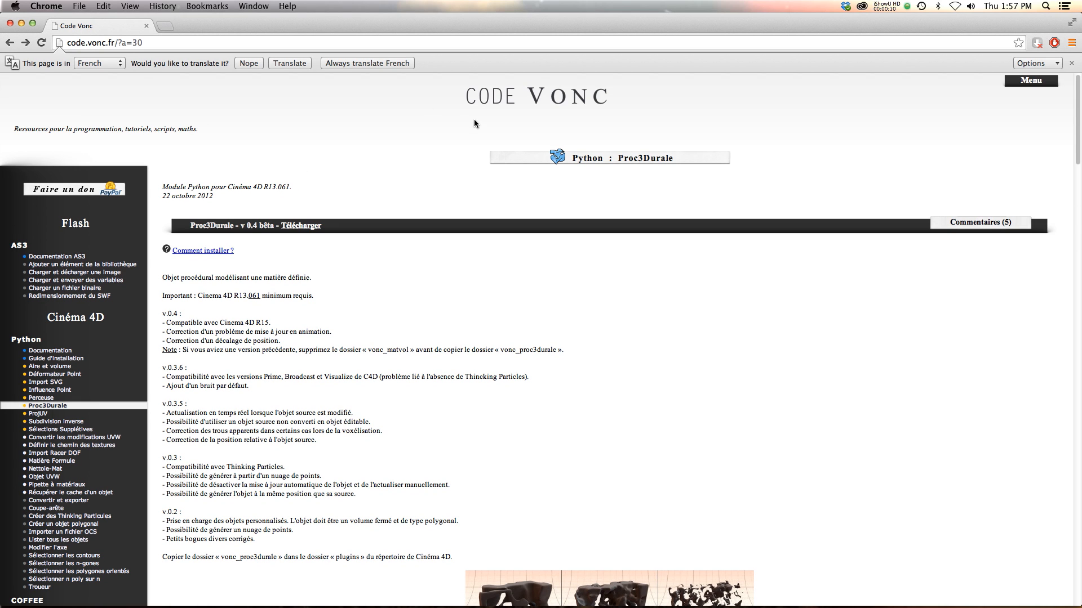
mouse_move(623, 251)
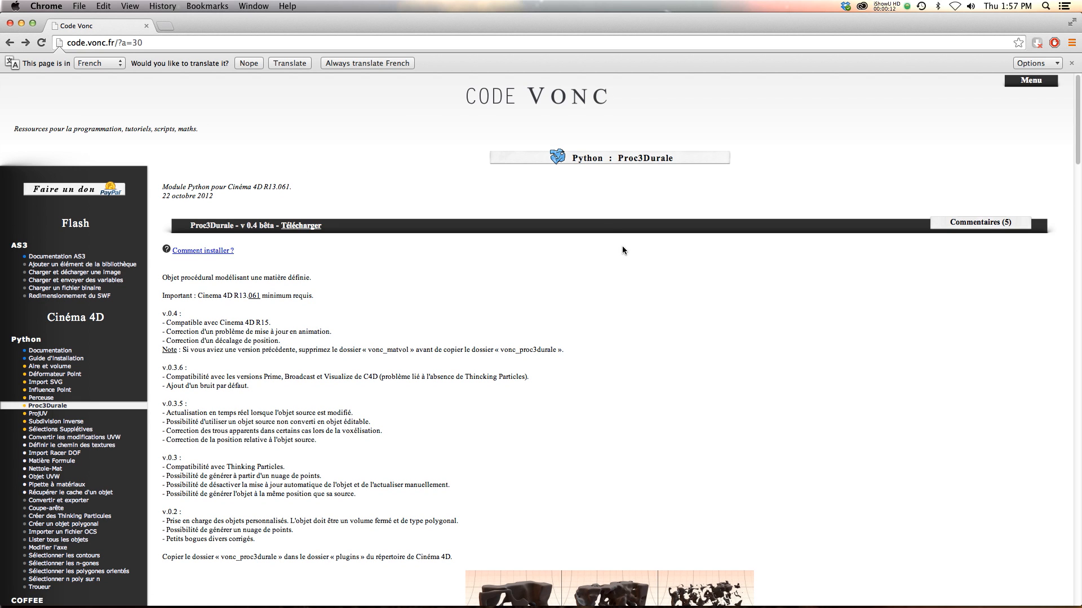
mouse_move(683, 170)
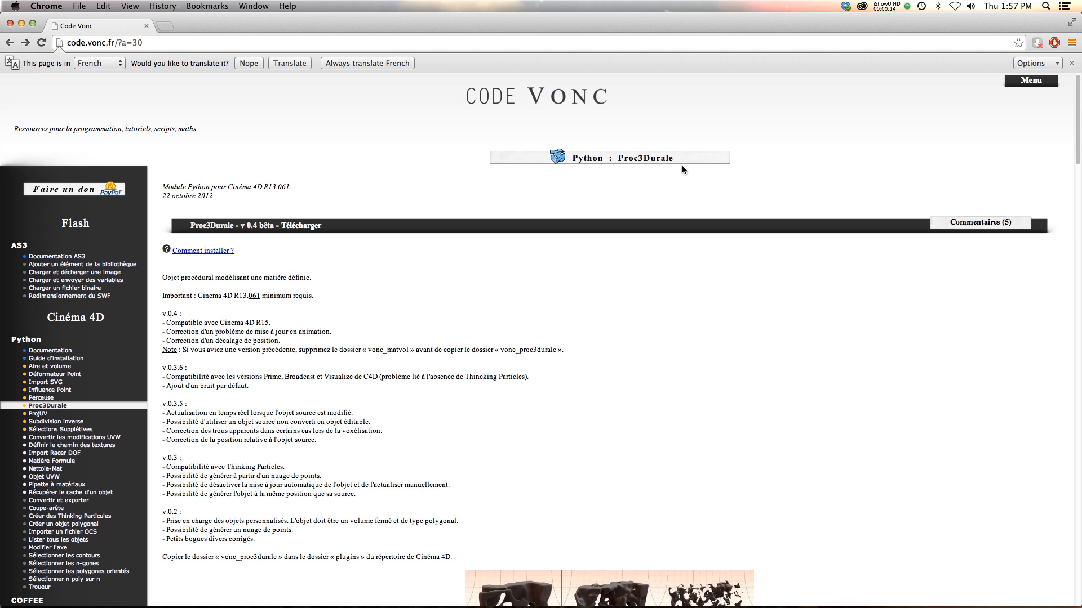
mouse_move(619, 172)
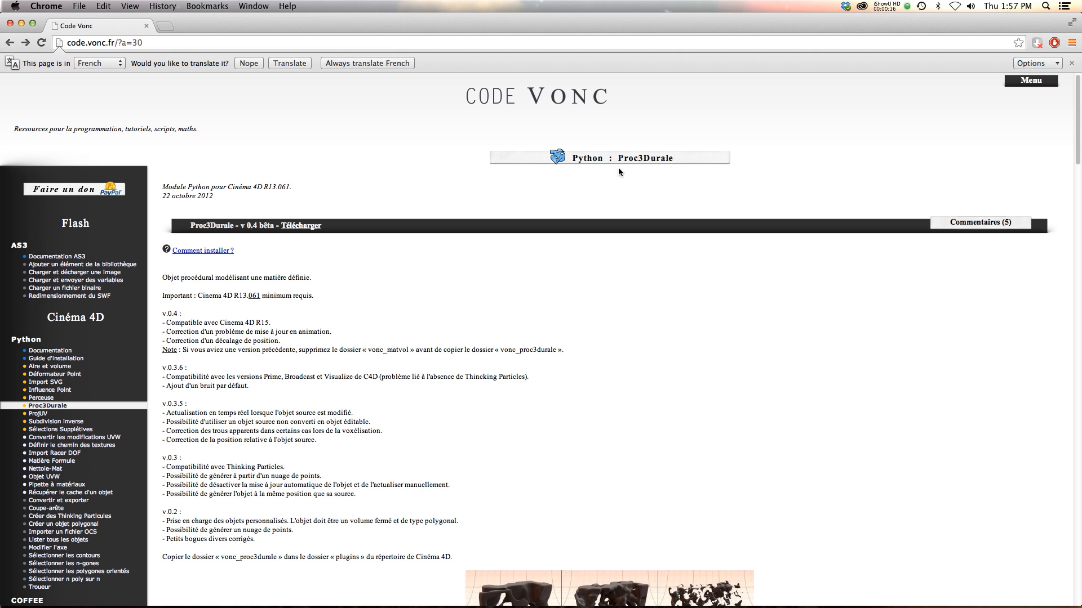
scroll(down, 3)
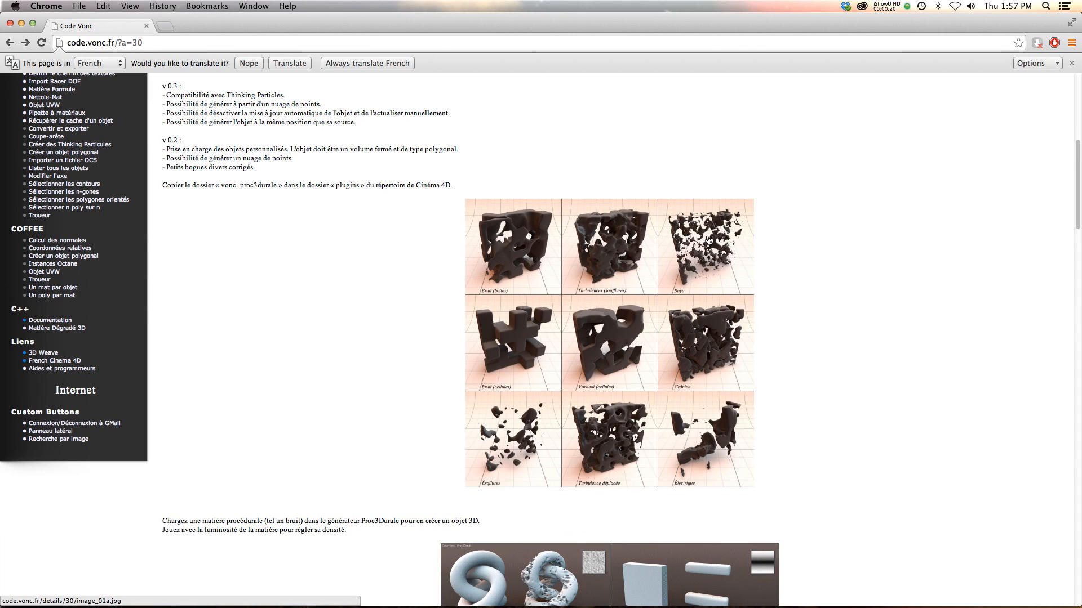
mouse_move(697, 236)
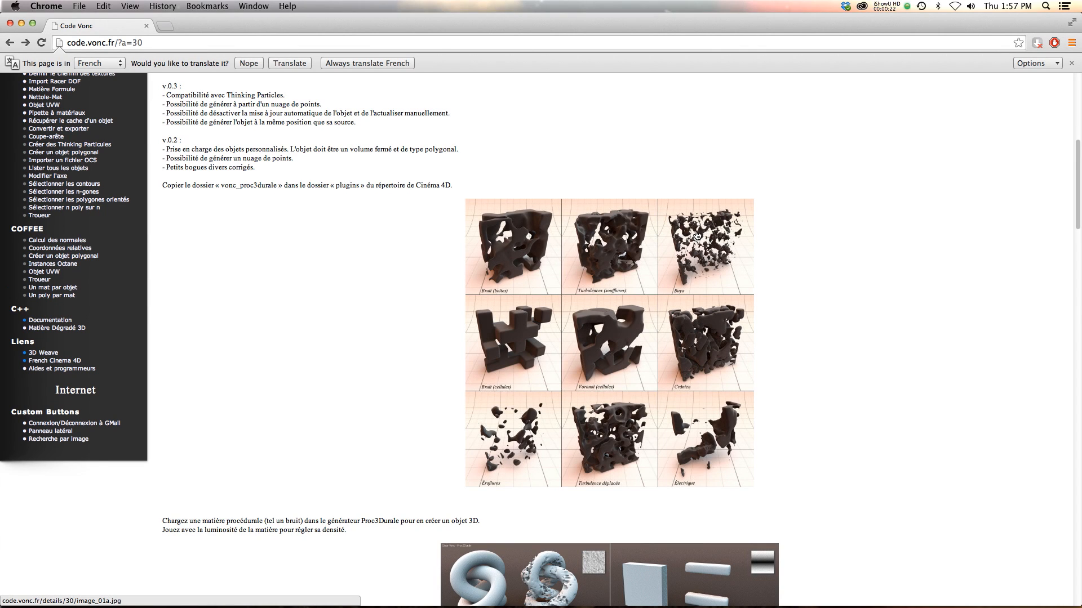
scroll(down, 3)
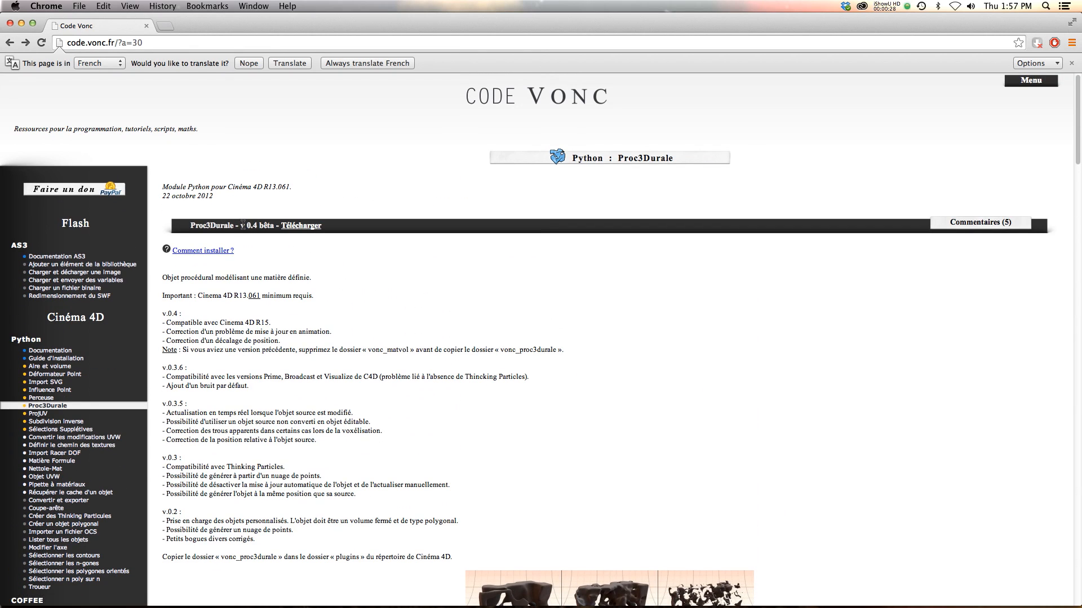
click(289, 62)
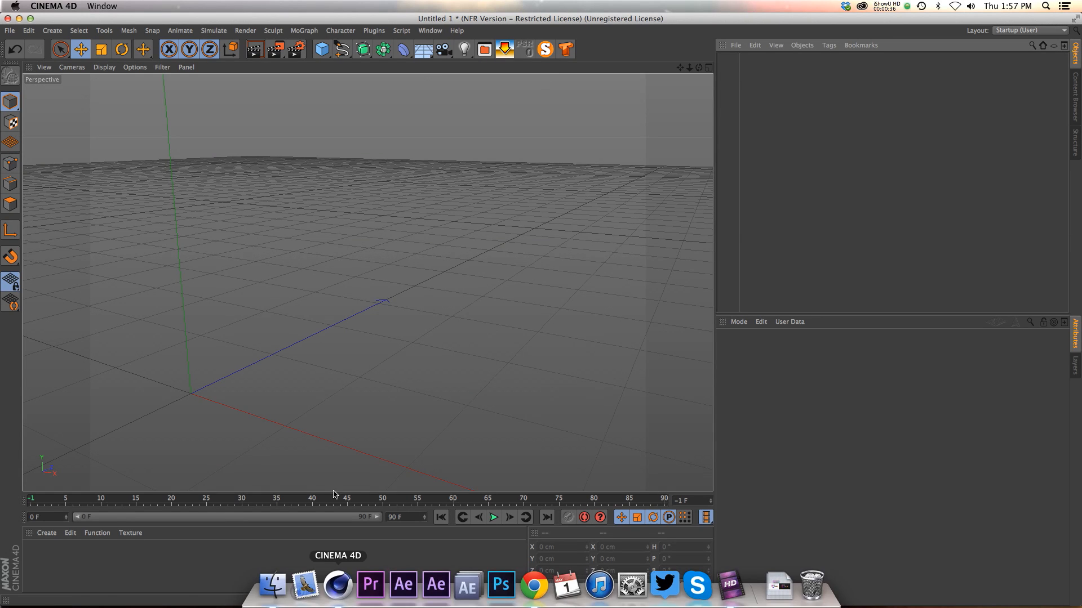
Add a Proc3Durale object from Plugins and set its Scale X, Y and Z to 350%
click(374, 30)
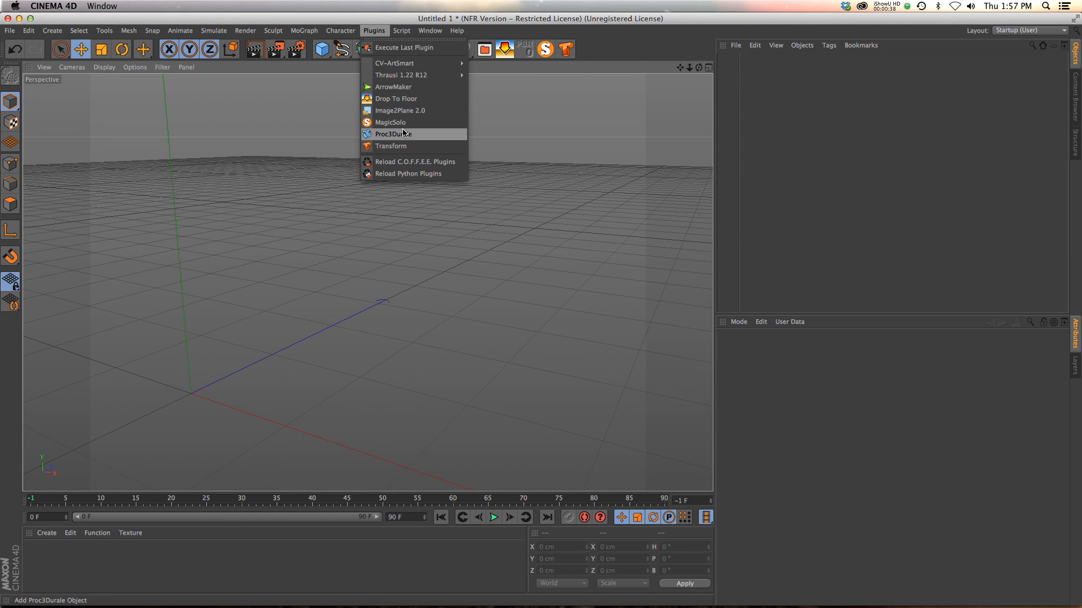
click(391, 134)
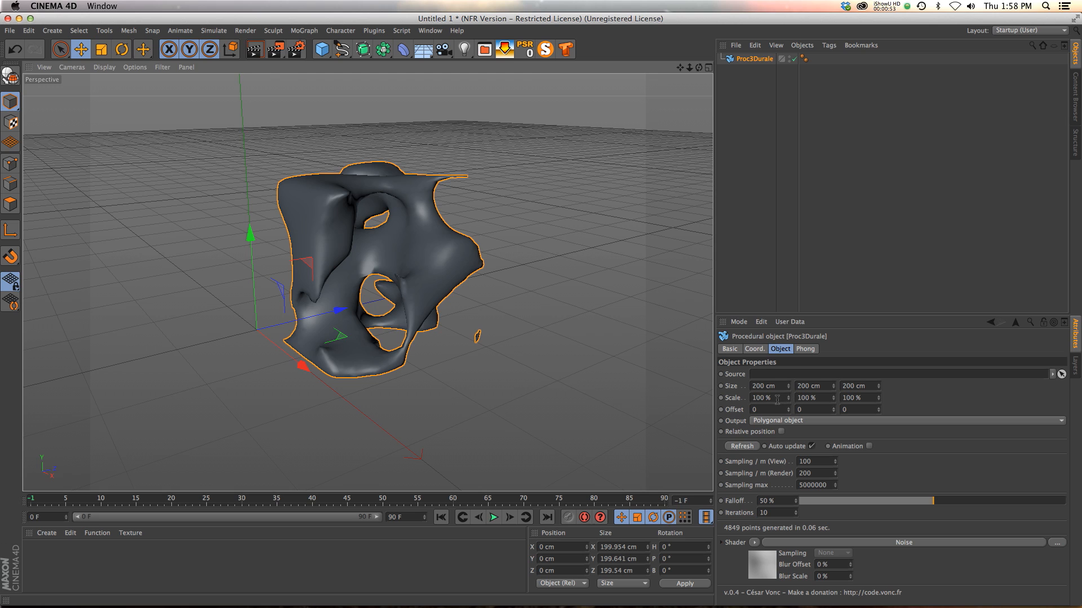
text(500)
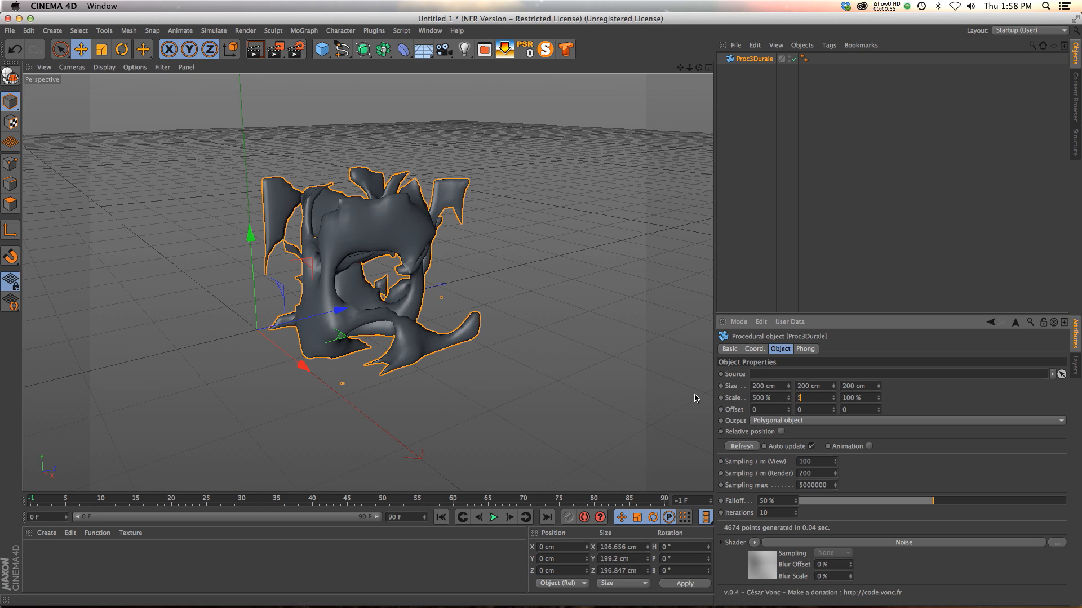
text(500 %)
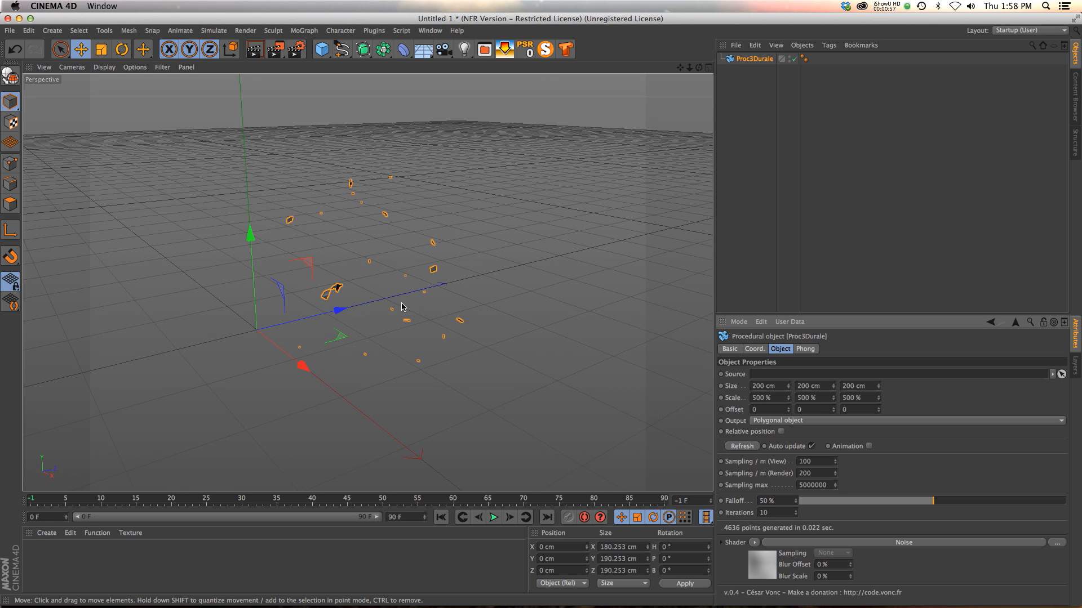
text(350)
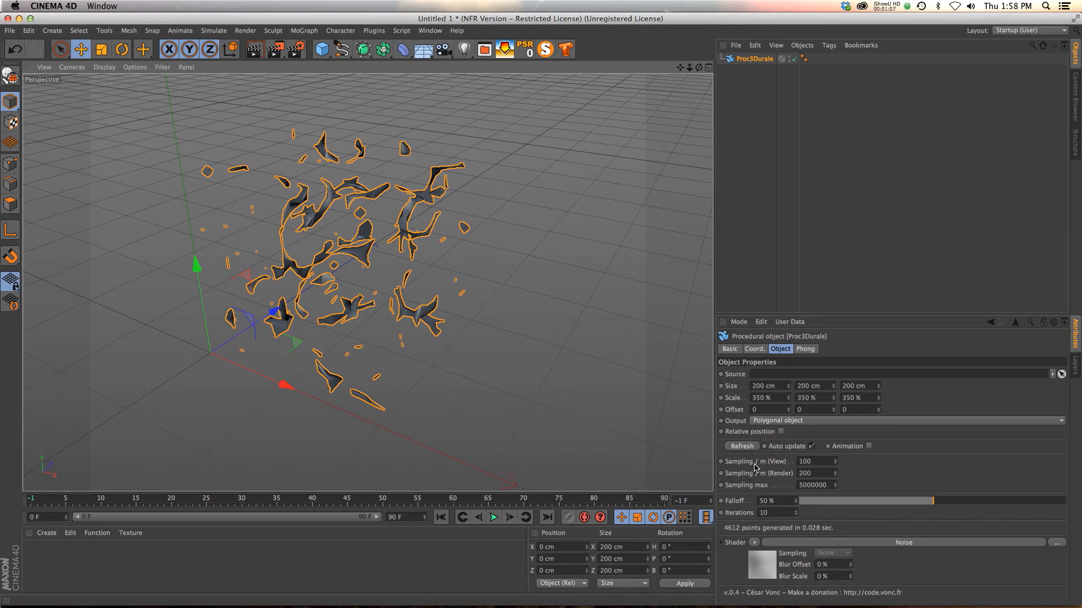
Raise the Proc3Durale view and render sampling to 300
click(817, 461)
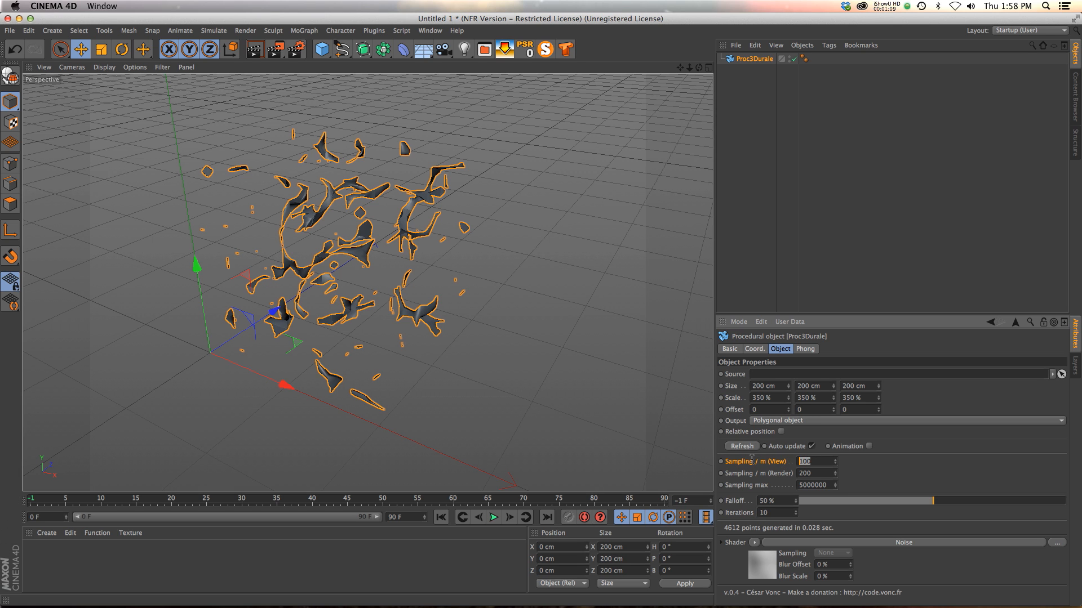
text(200)
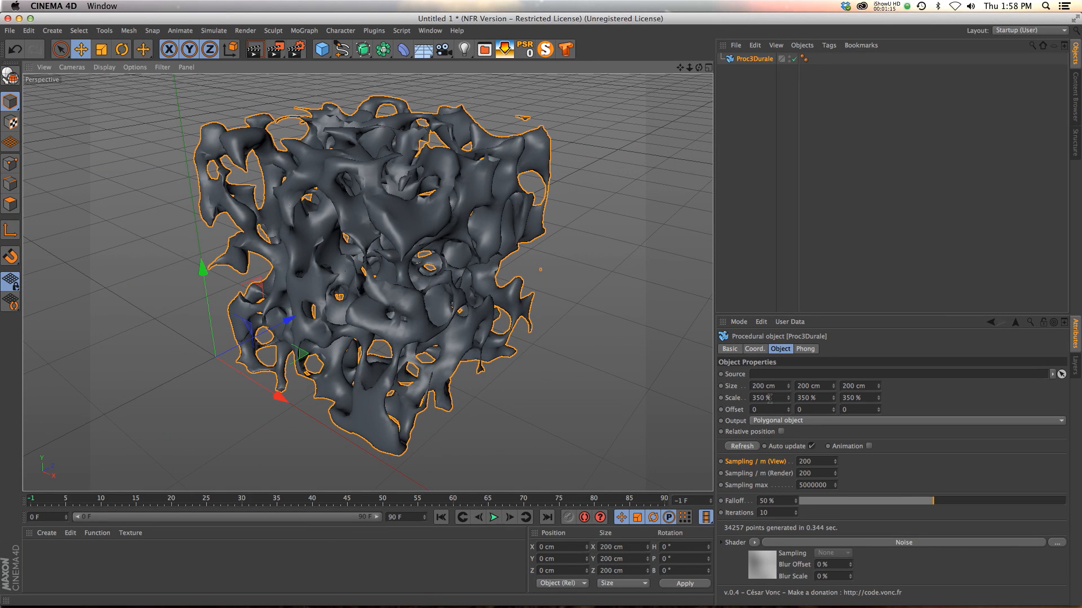
text(300)
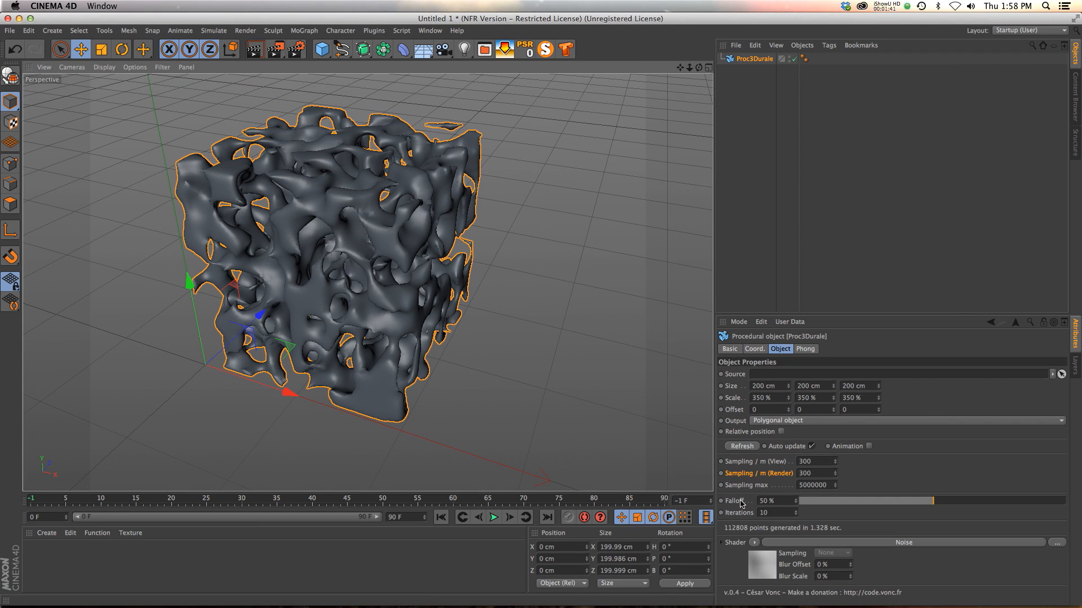
Try Falloff values from near 0% to 100% with view sampling 200, ending near maximum falloff
drag(931, 501, 1021, 501)
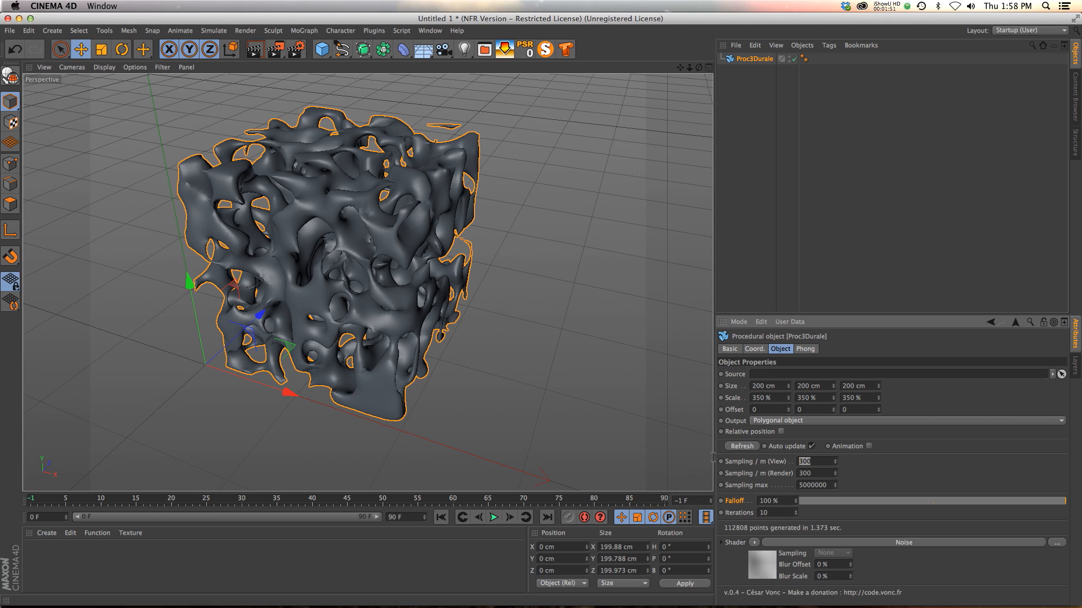
text(200)
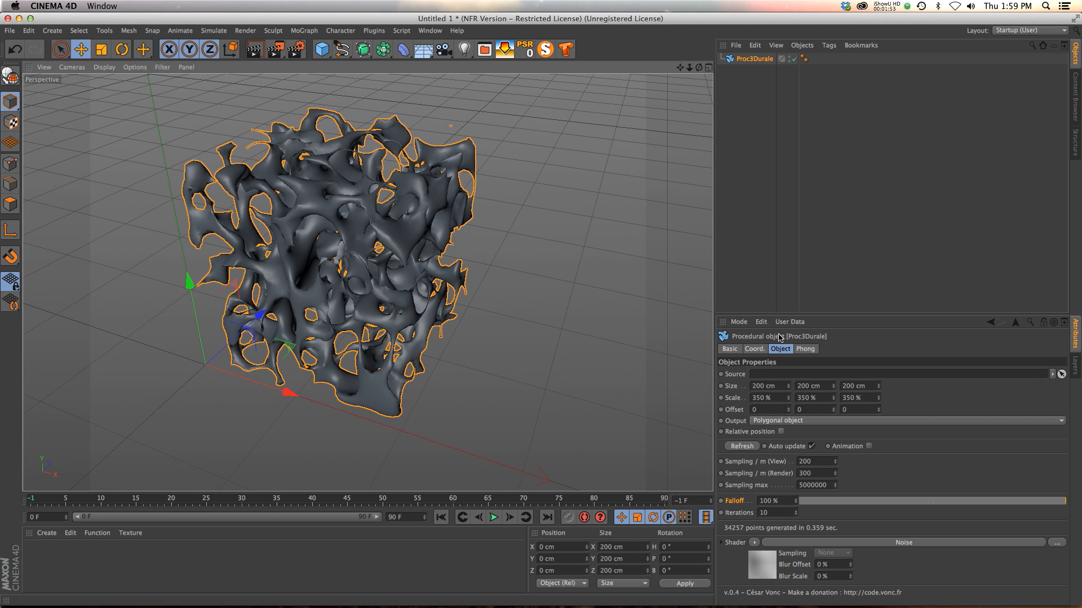
drag(1063, 500, 971, 500)
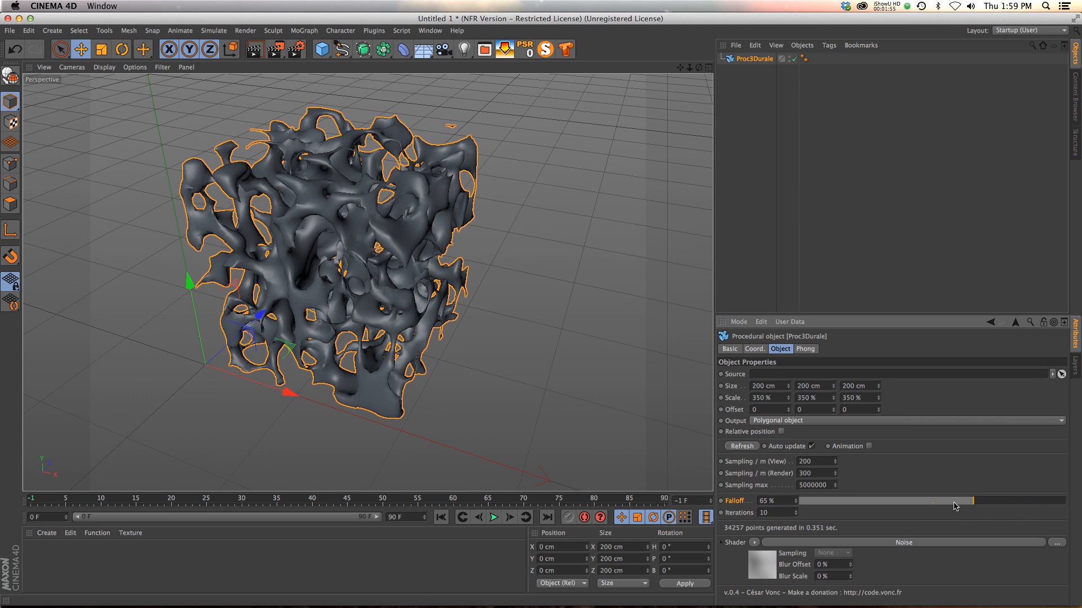
drag(966, 500, 1066, 501)
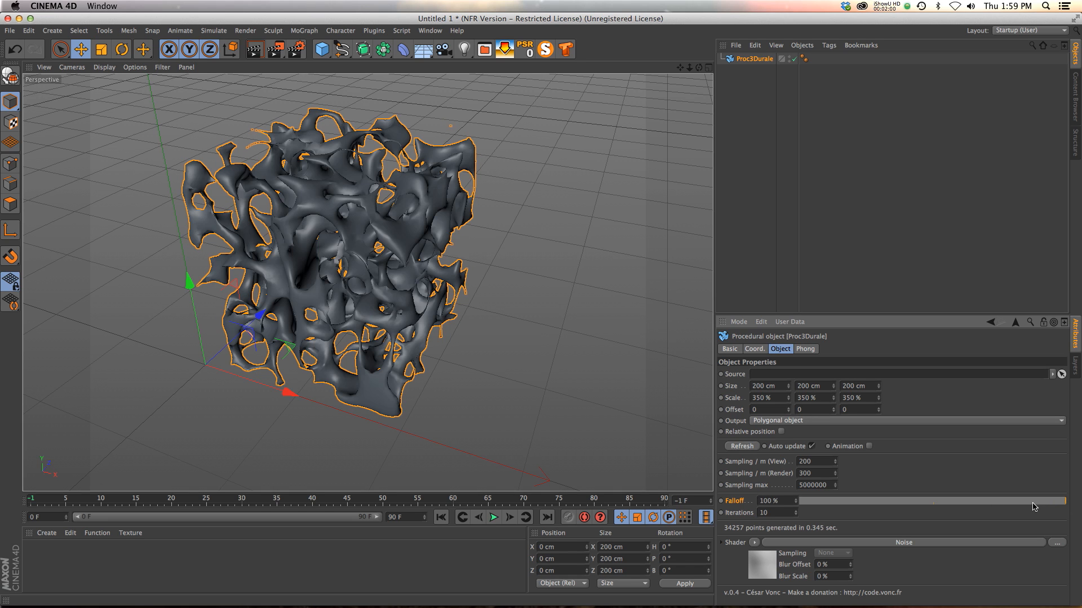
mouse_move(895, 513)
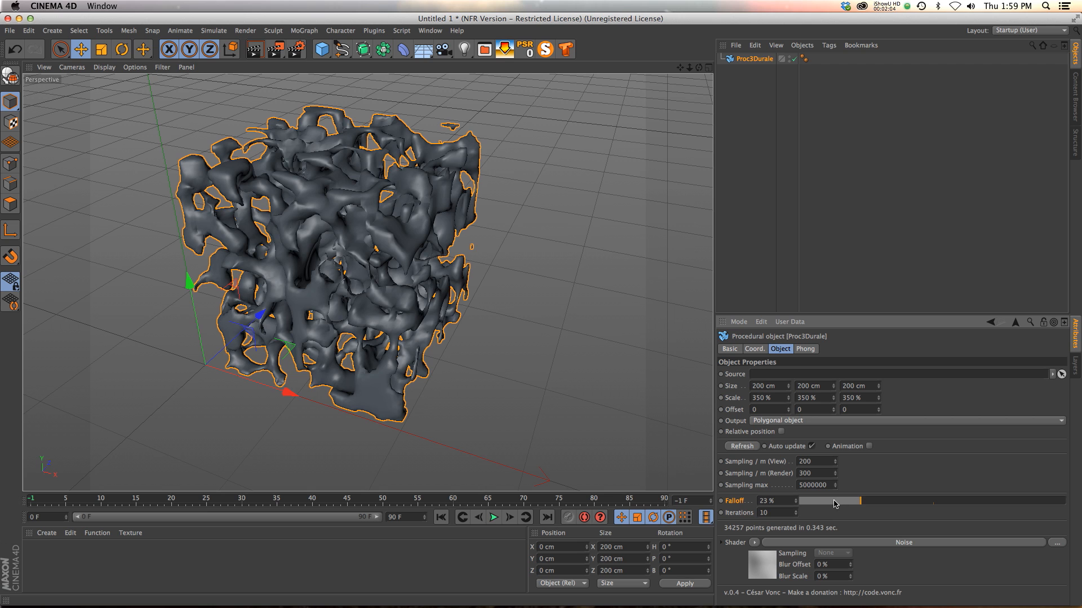
drag(858, 501, 805, 501)
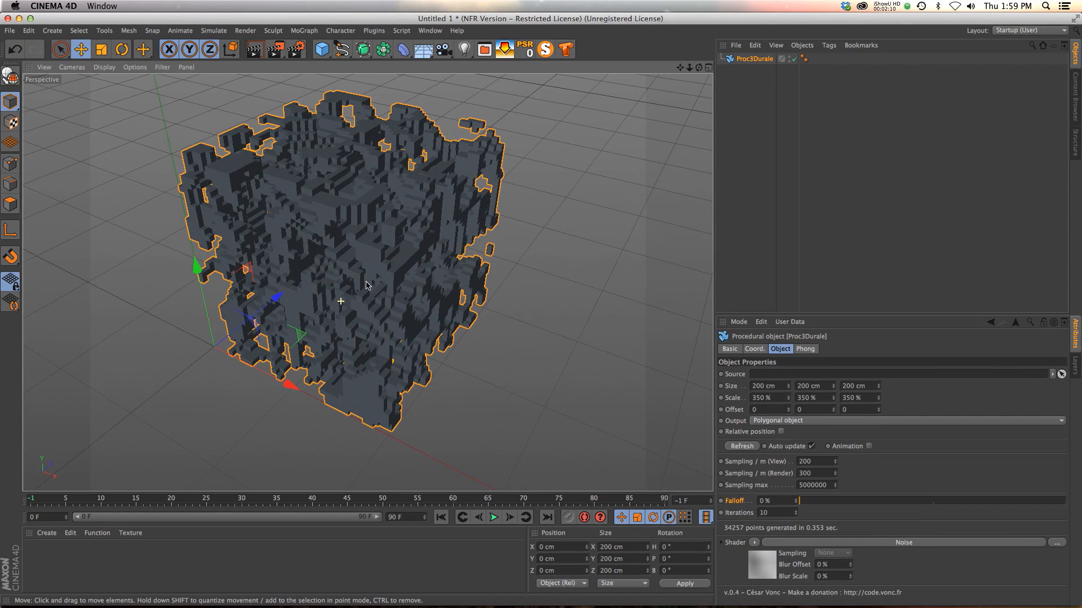
drag(780, 500, 827, 501)
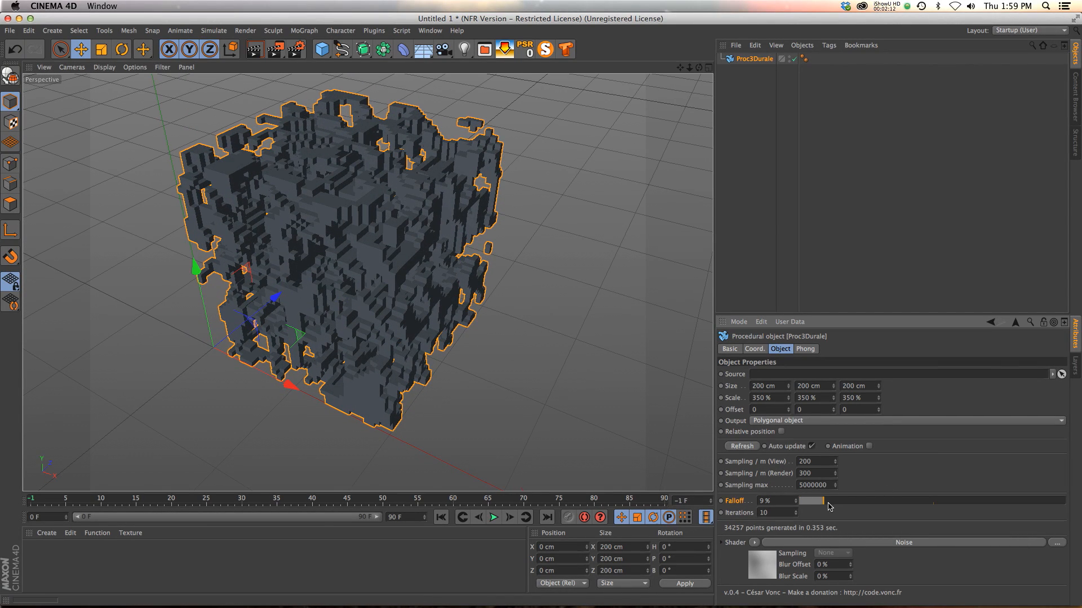
drag(812, 500, 938, 500)
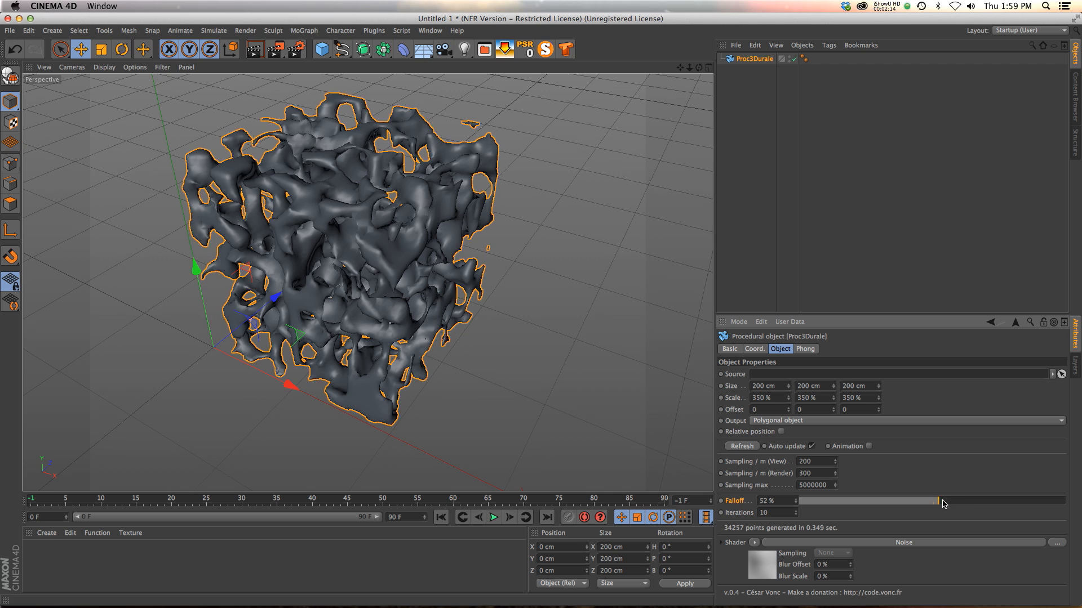
drag(938, 501, 1035, 502)
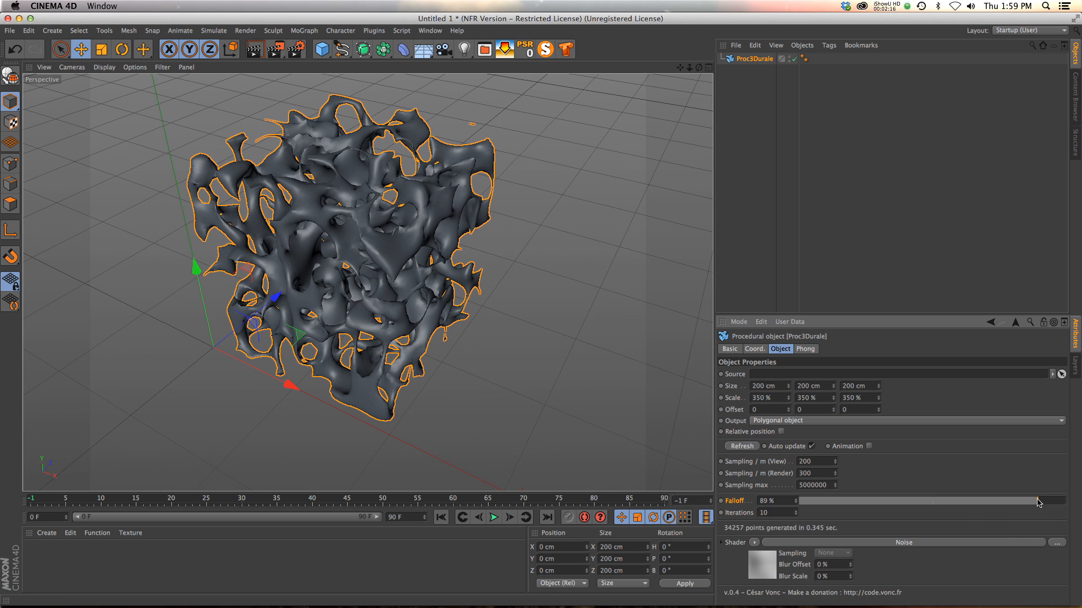
drag(1036, 501, 1076, 501)
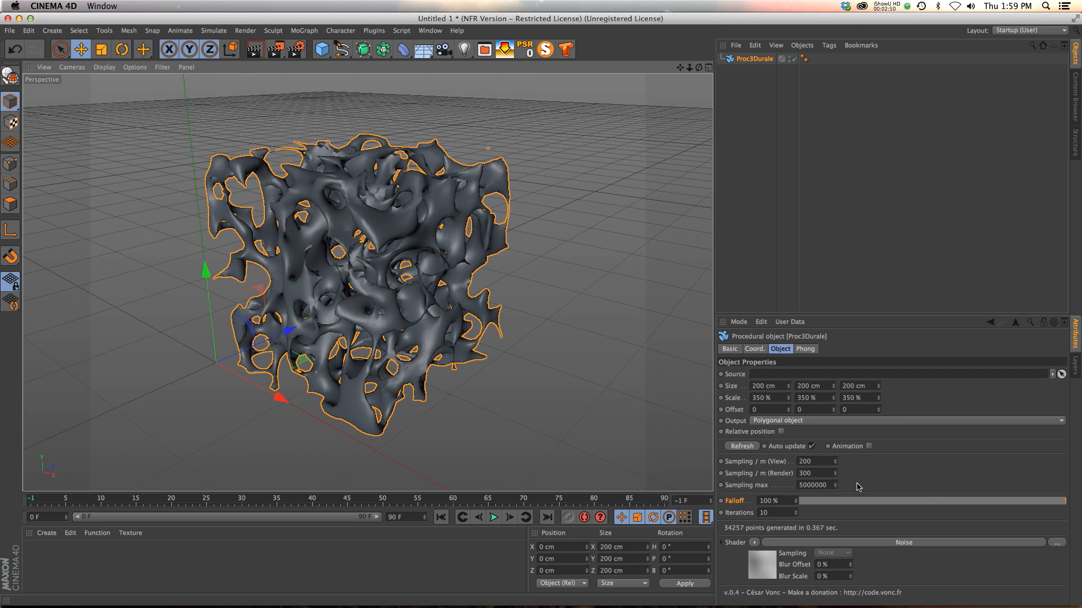
mouse_move(786, 565)
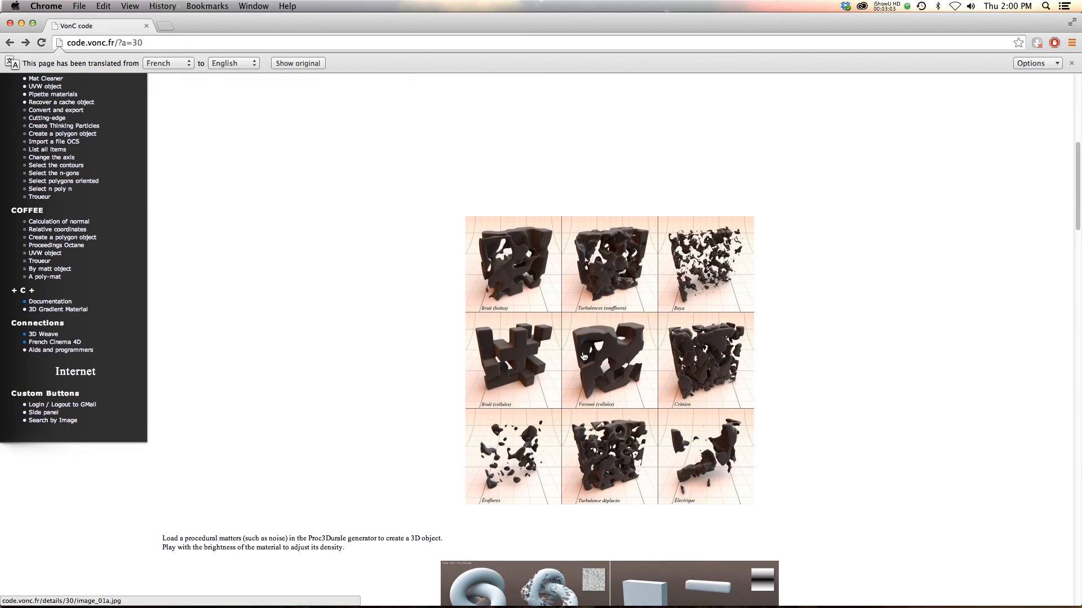
Open the example noise gallery image full size and scroll down to its final examples
click(608, 361)
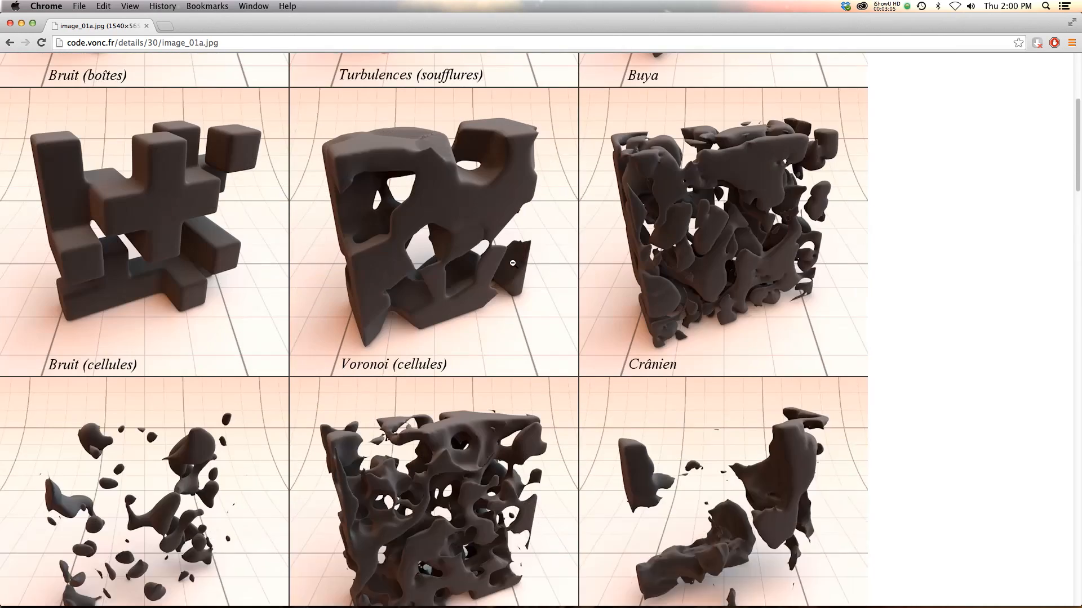
scroll(down, 3)
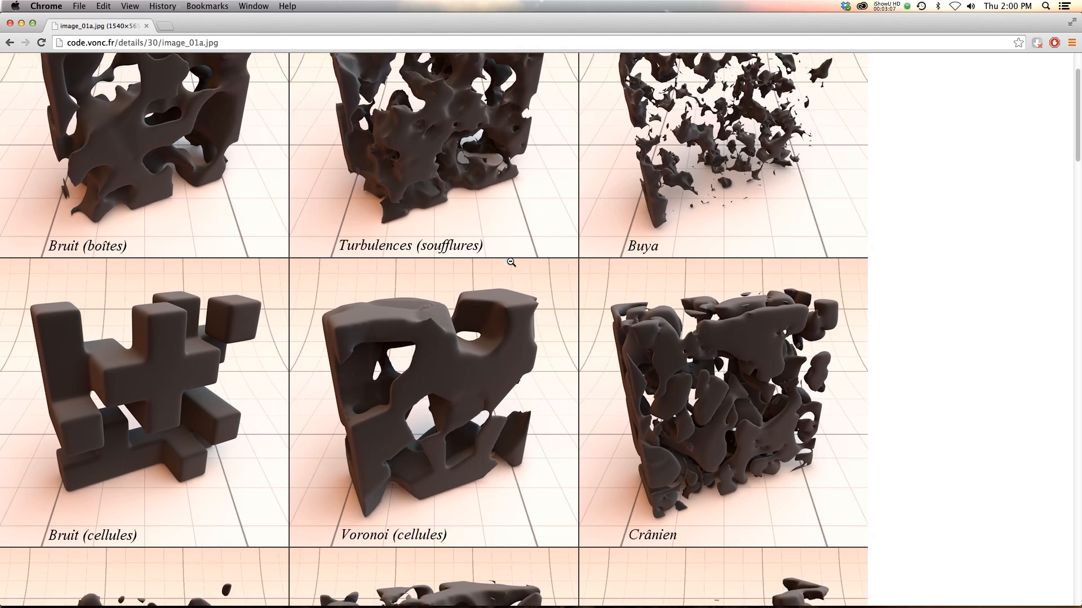
scroll(down, 3)
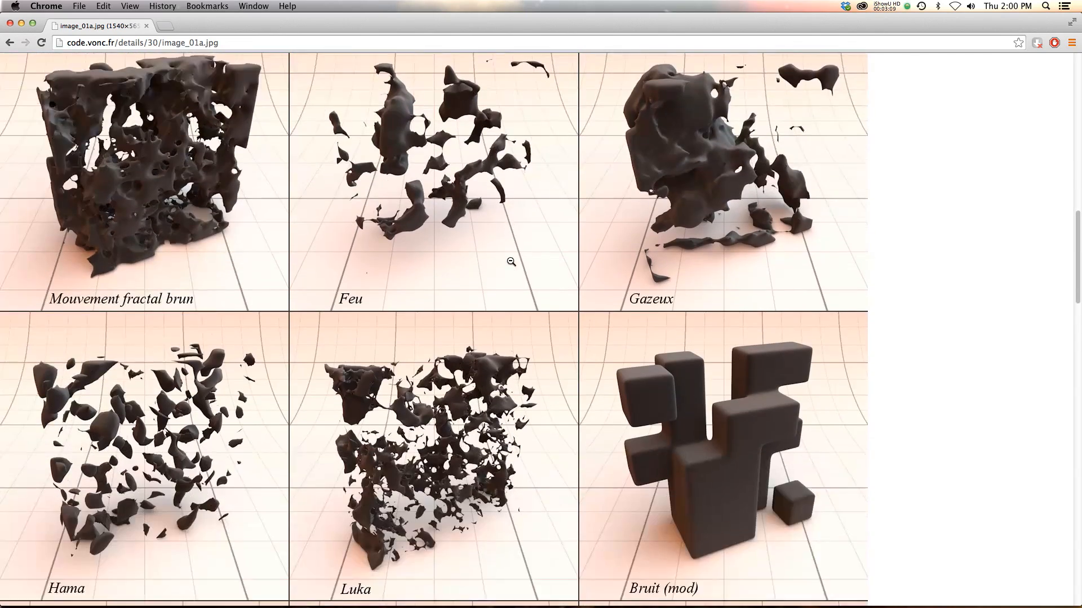
scroll(down, 3)
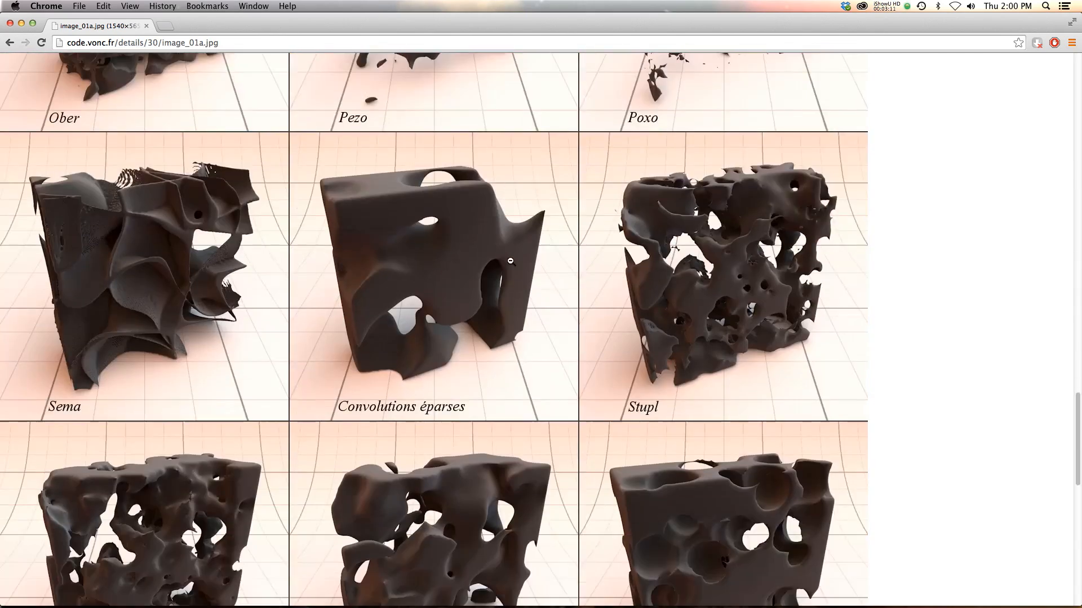
scroll(down, 3)
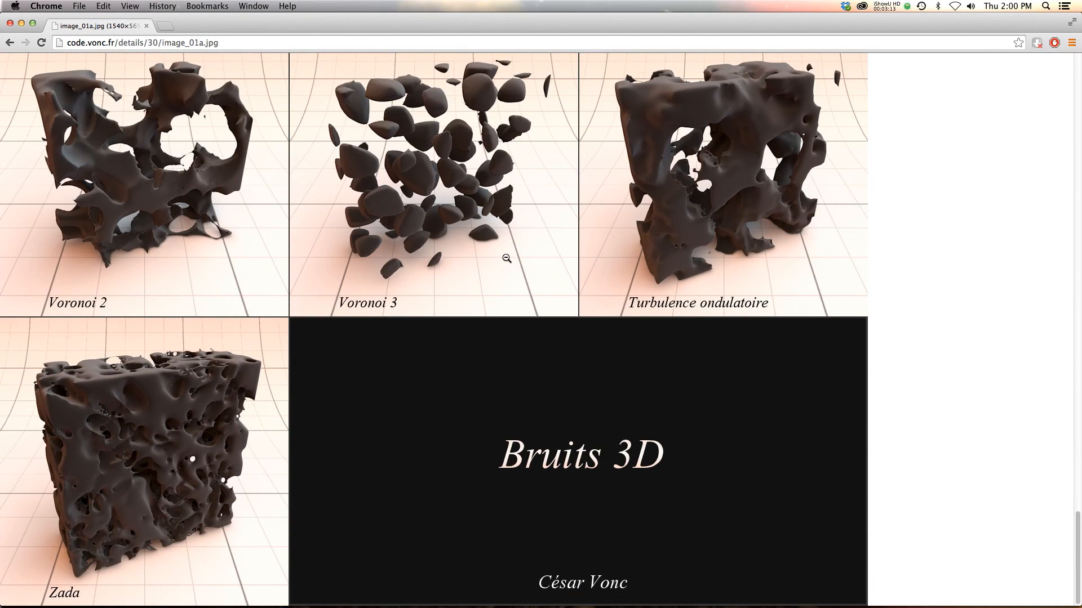
scroll(down, 3)
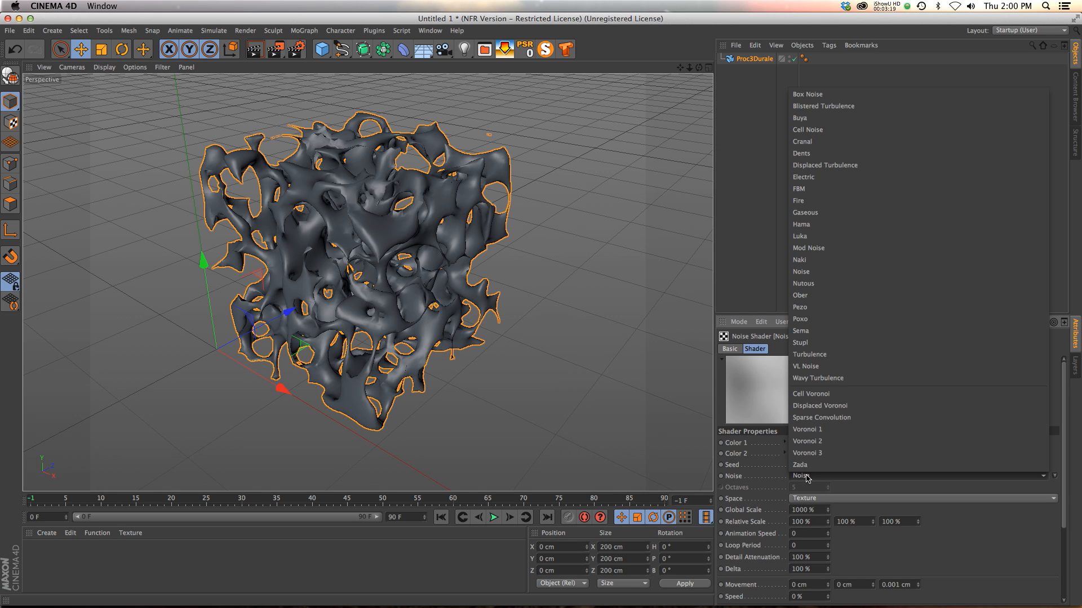
mouse_move(861, 200)
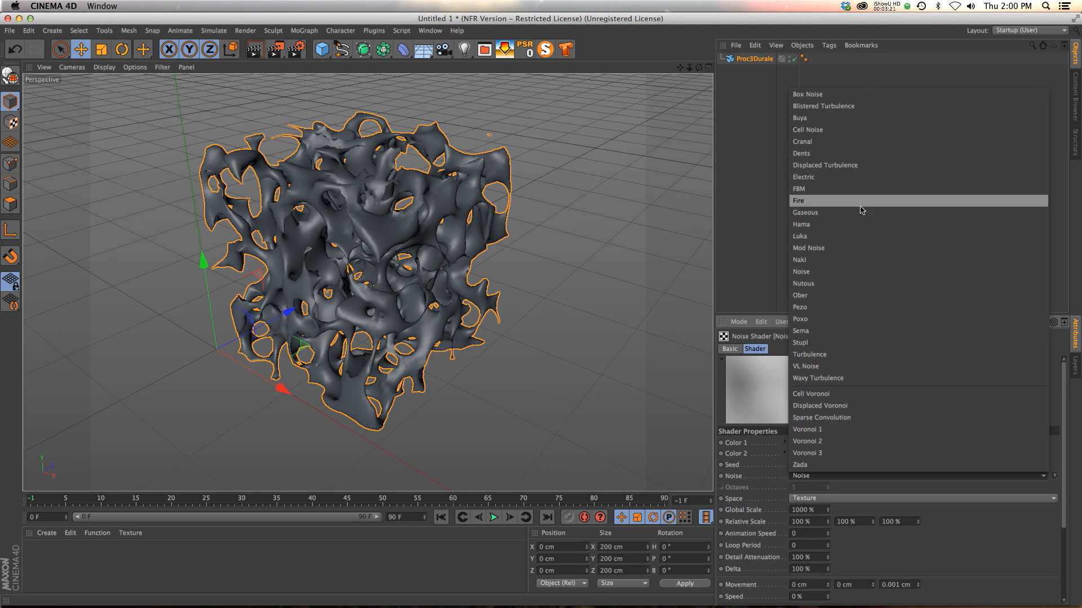
Switch the noise to Mod Noise, adjust sampling, set scale 500% and lower falloff to 14%
click(807, 248)
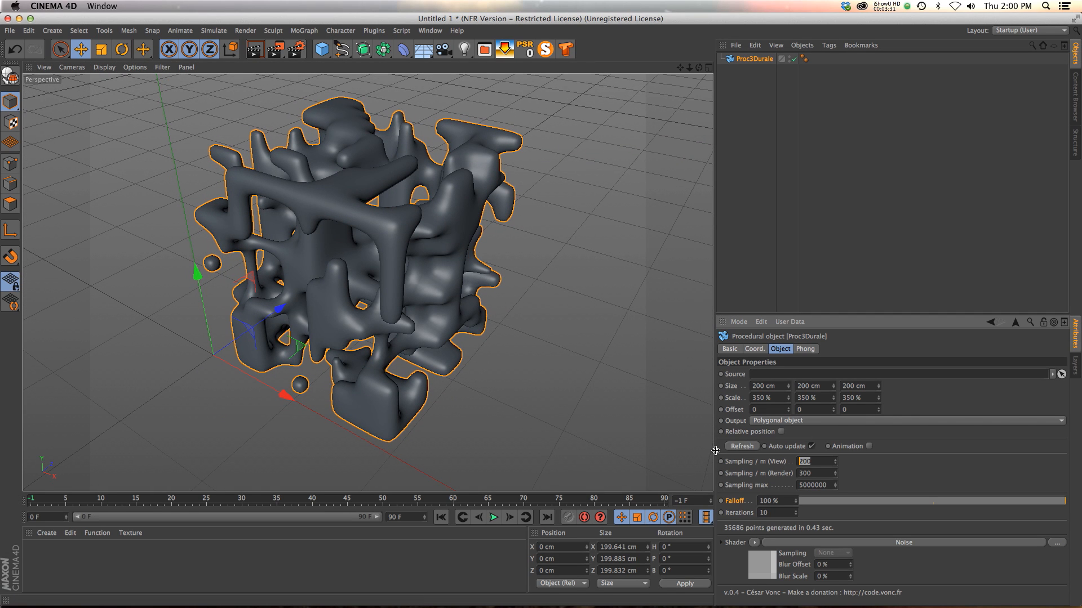
text(3)
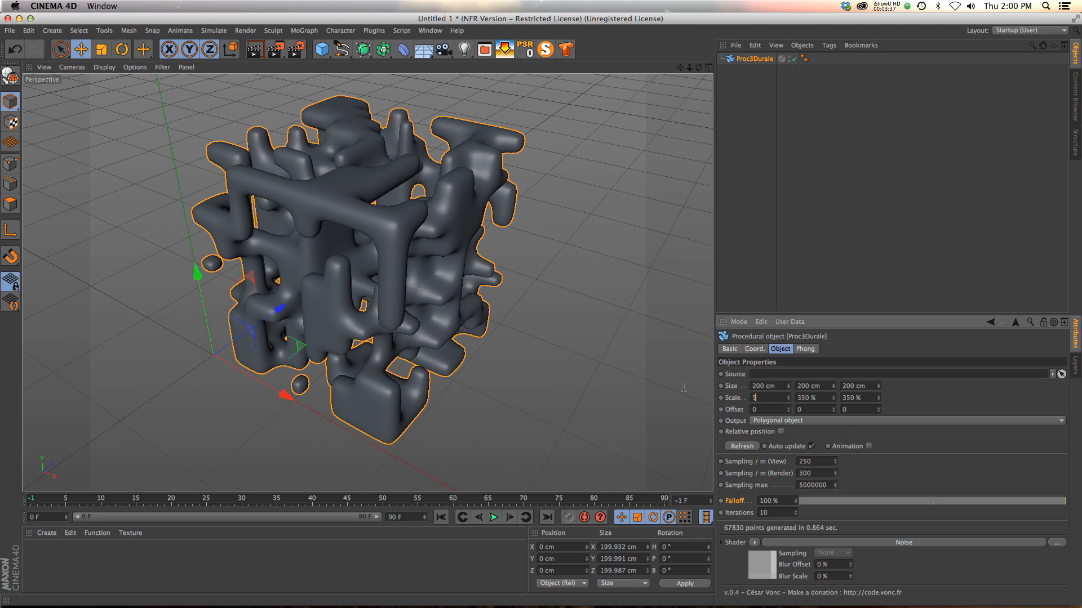
text(500 %)
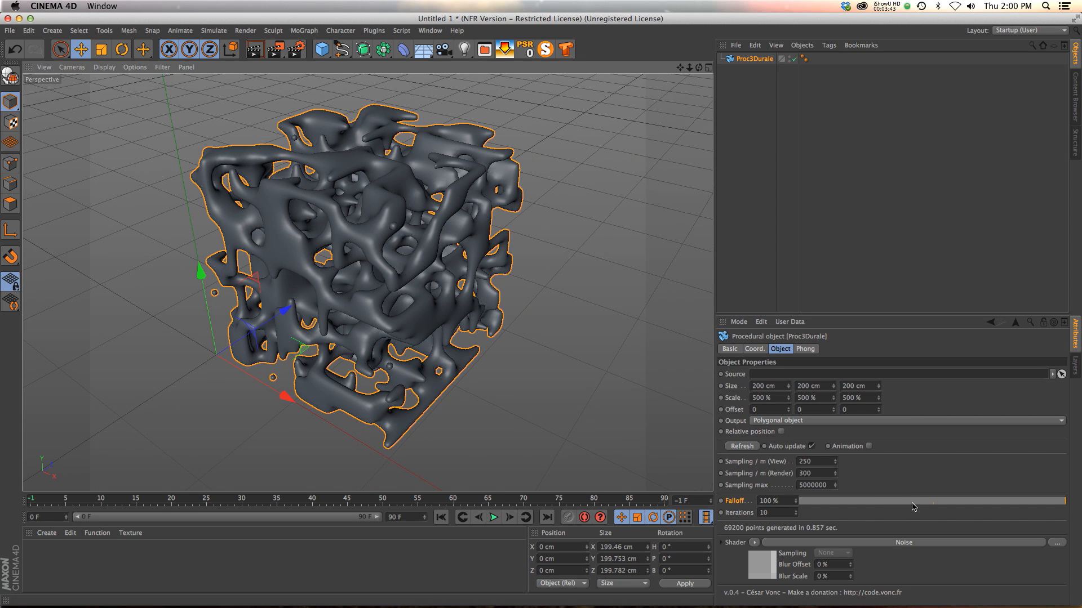
drag(1049, 505, 839, 504)
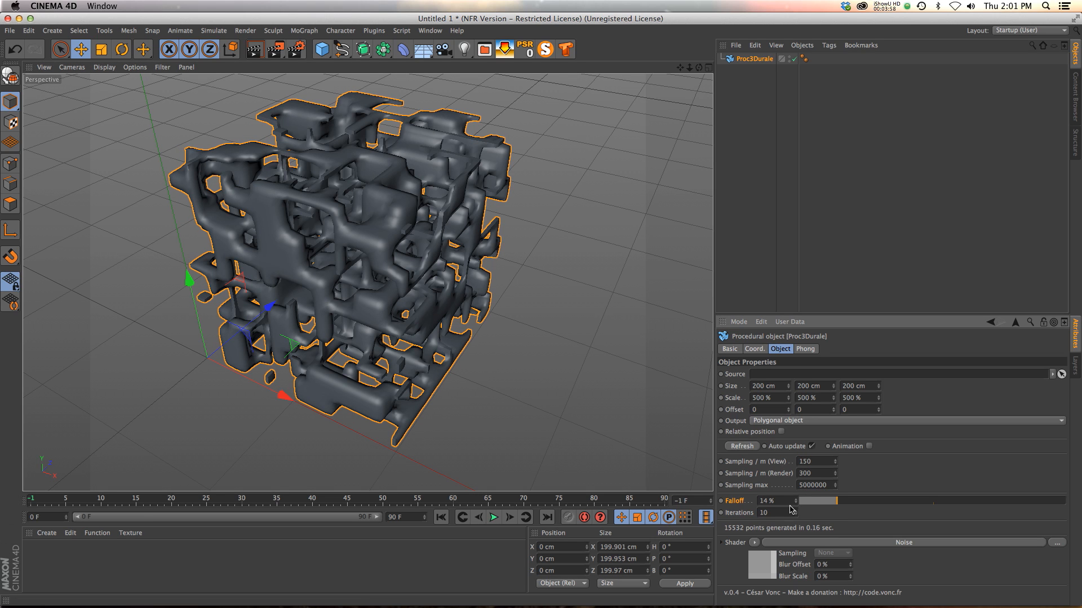
mouse_move(768, 572)
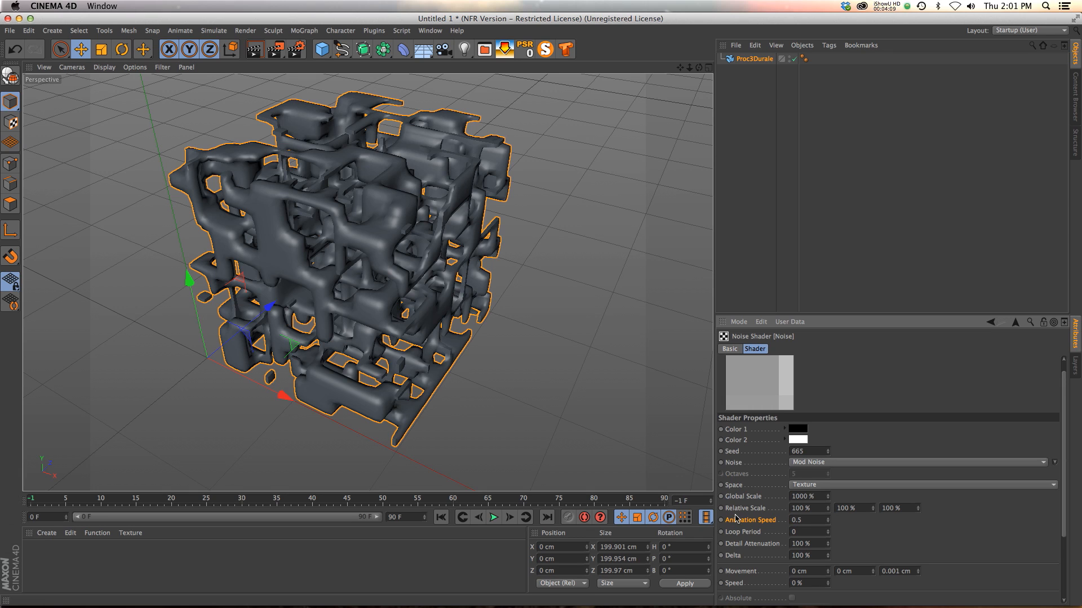
Play, stop and replay the timeline to watch the noise animate at speed 0.5
click(494, 517)
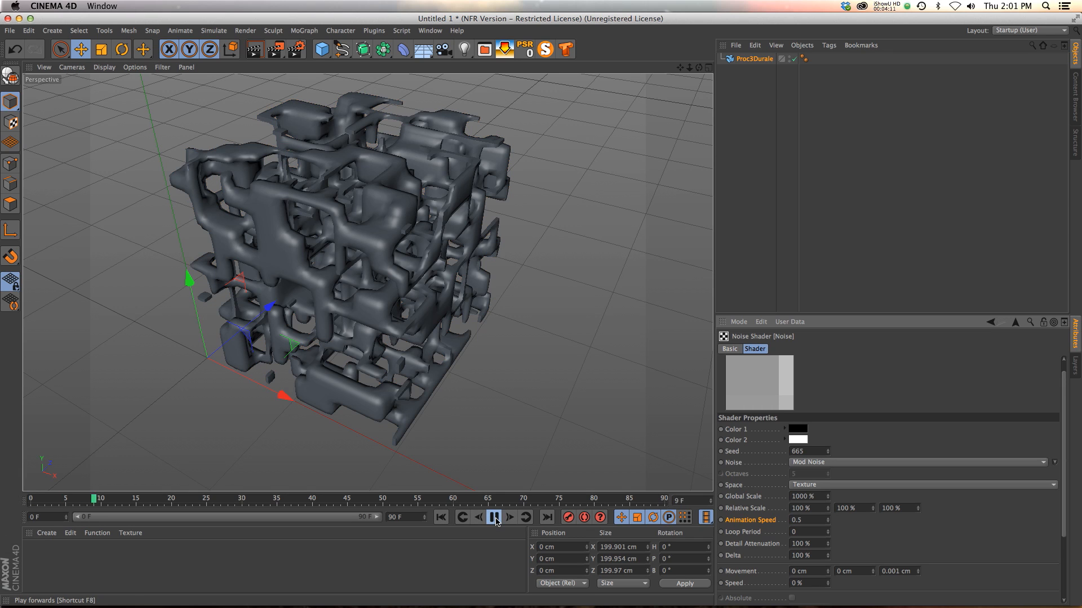
click(493, 516)
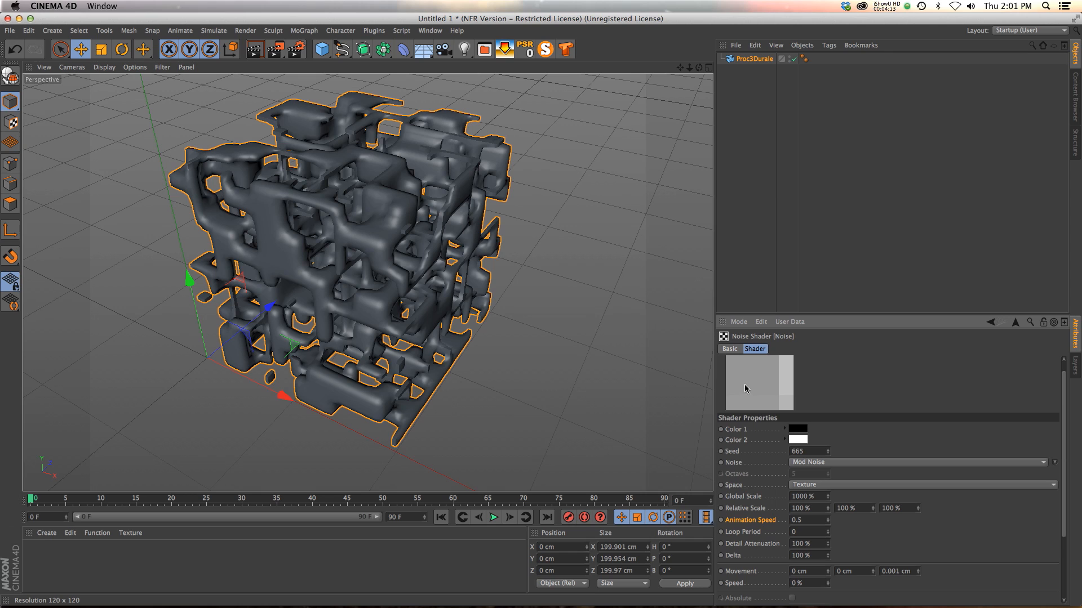
right_click(757, 383)
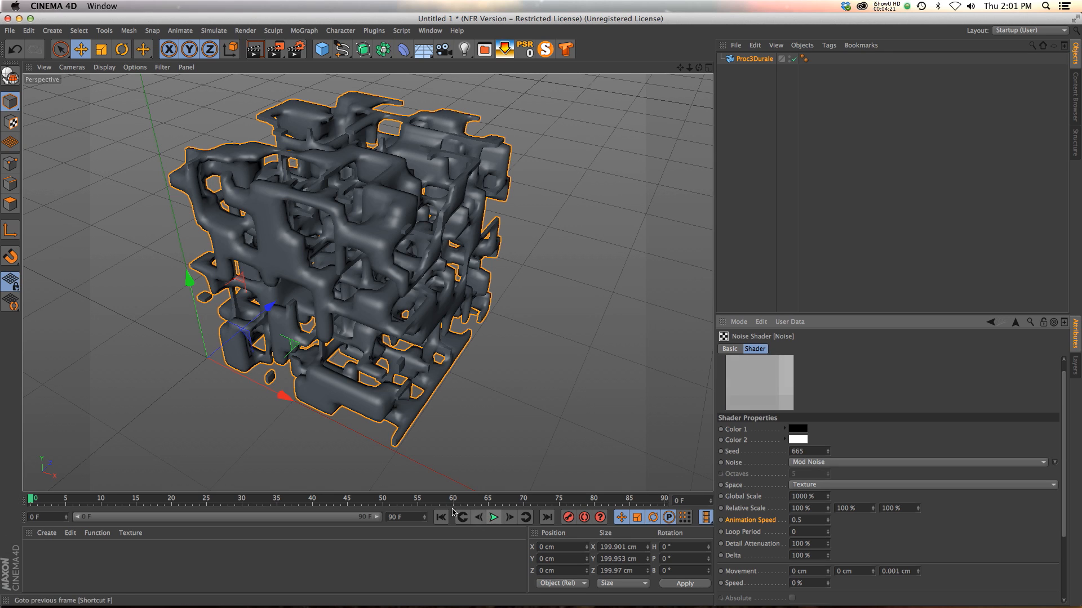
click(492, 516)
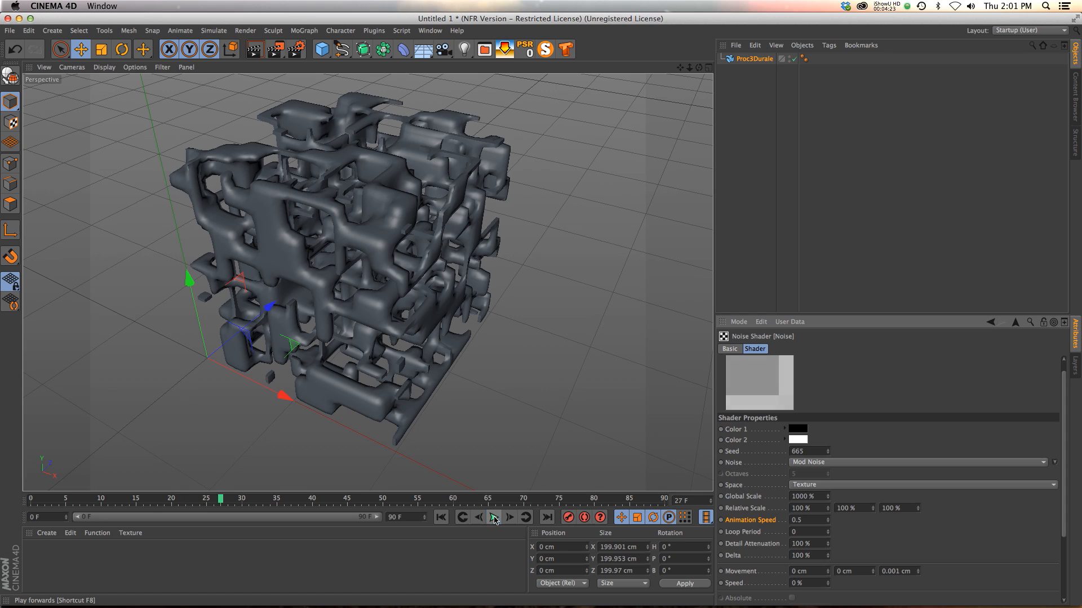
click(493, 517)
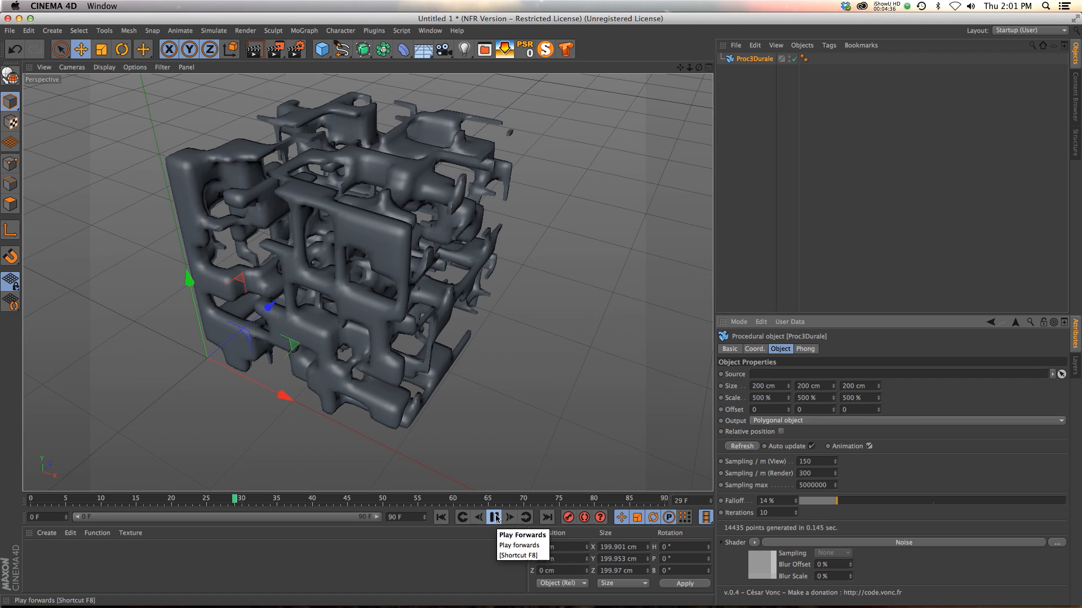
click(494, 517)
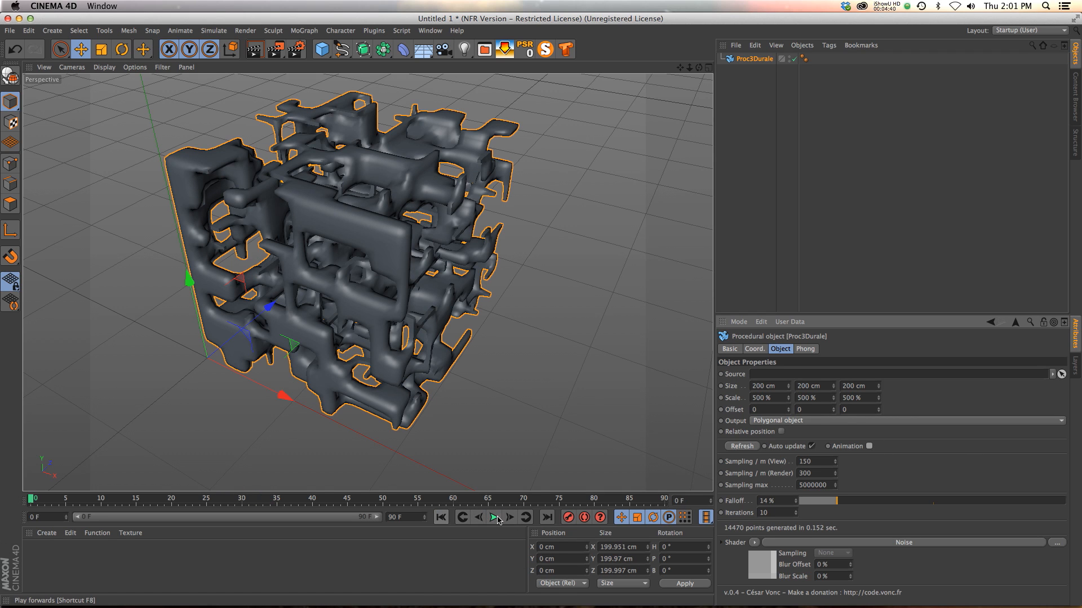
Open the noise shader settings and pick a finer noise type from the Noise list
click(491, 517)
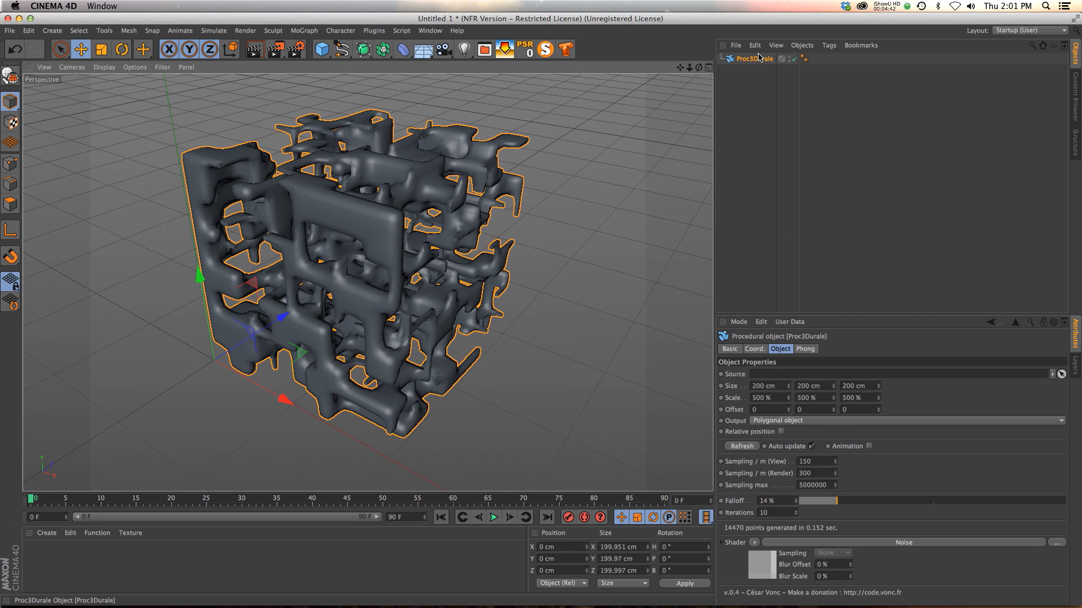
click(904, 542)
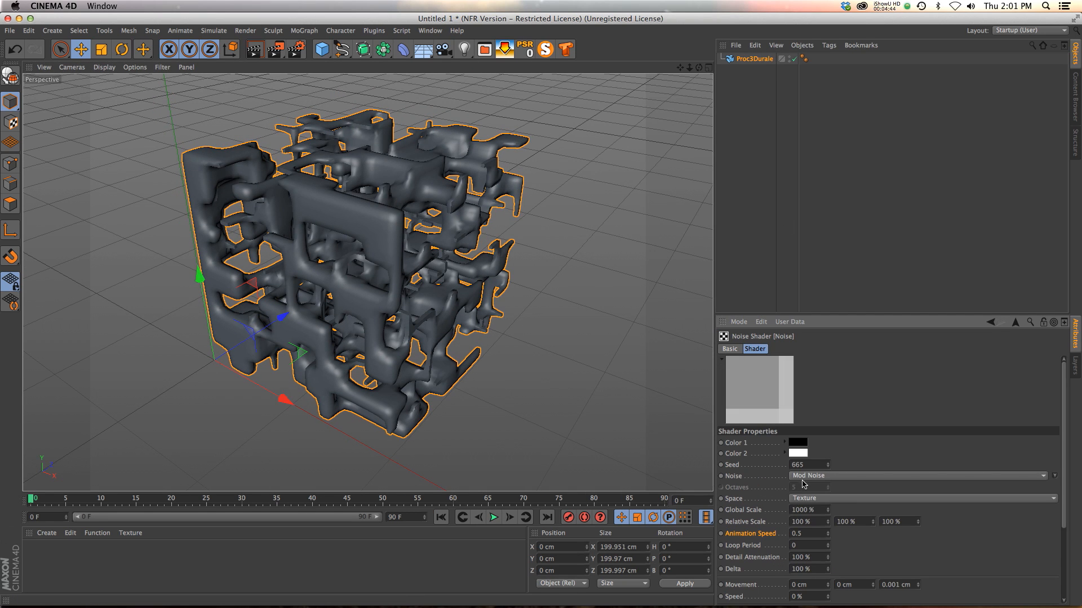
click(808, 476)
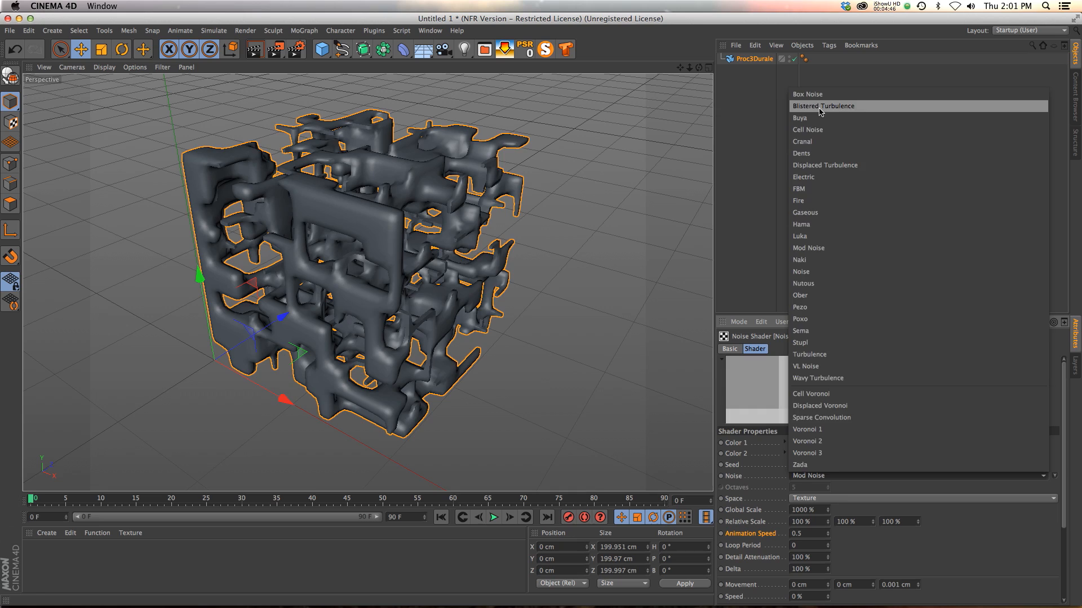
click(822, 105)
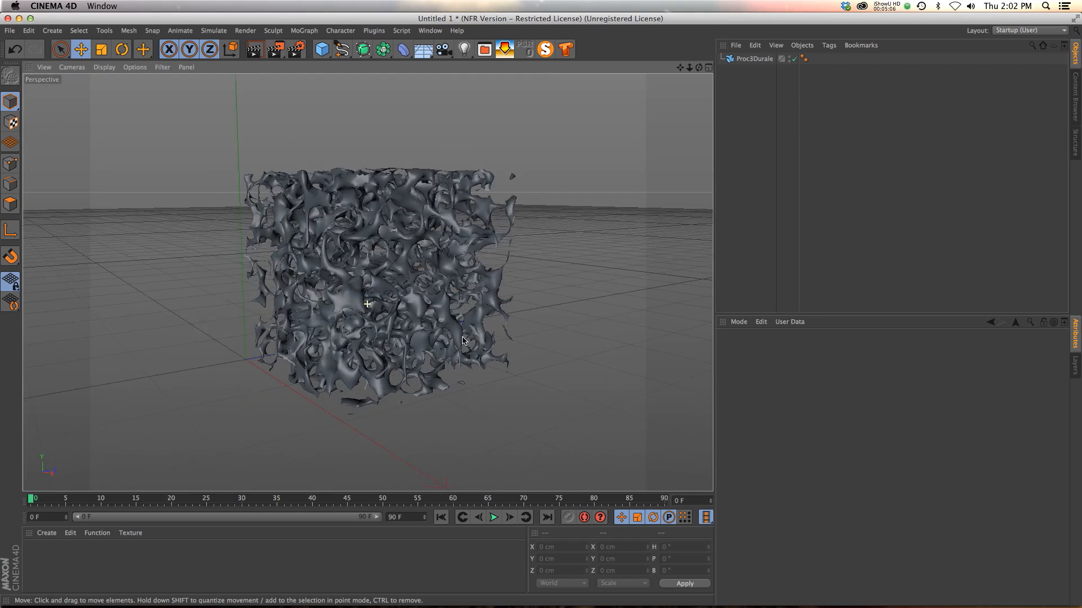
Add a hidden Sphere and use it as the Proc3Durale source
drag(462, 342, 656, 90)
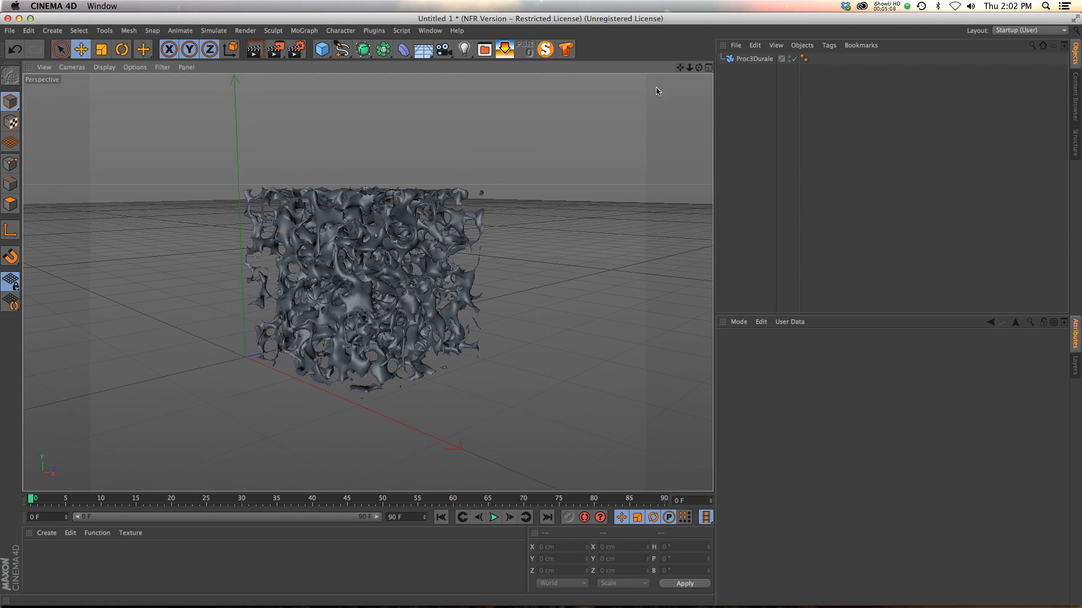
click(321, 49)
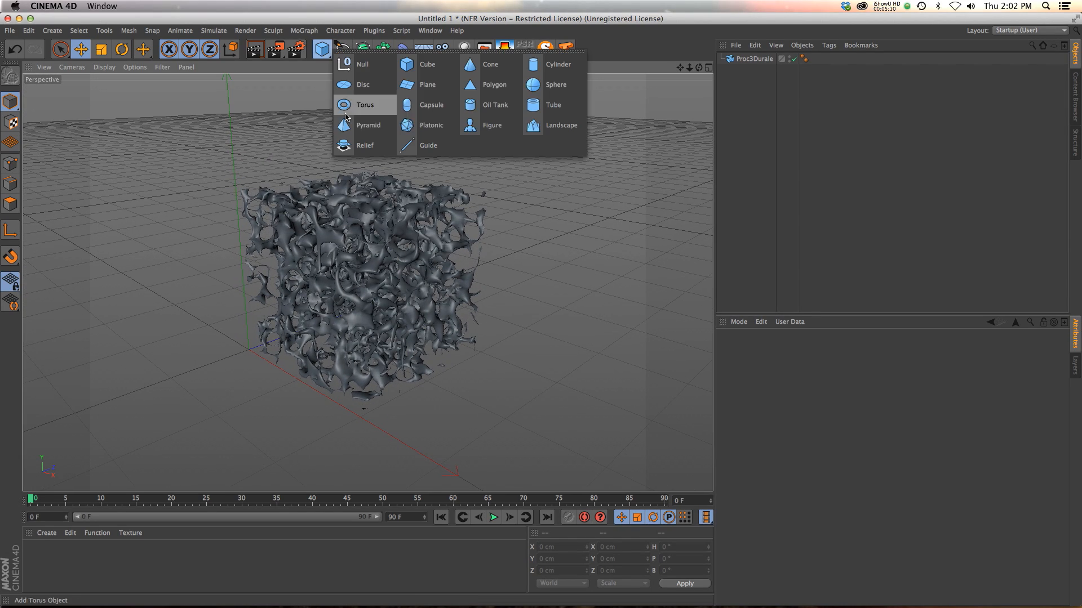
click(556, 84)
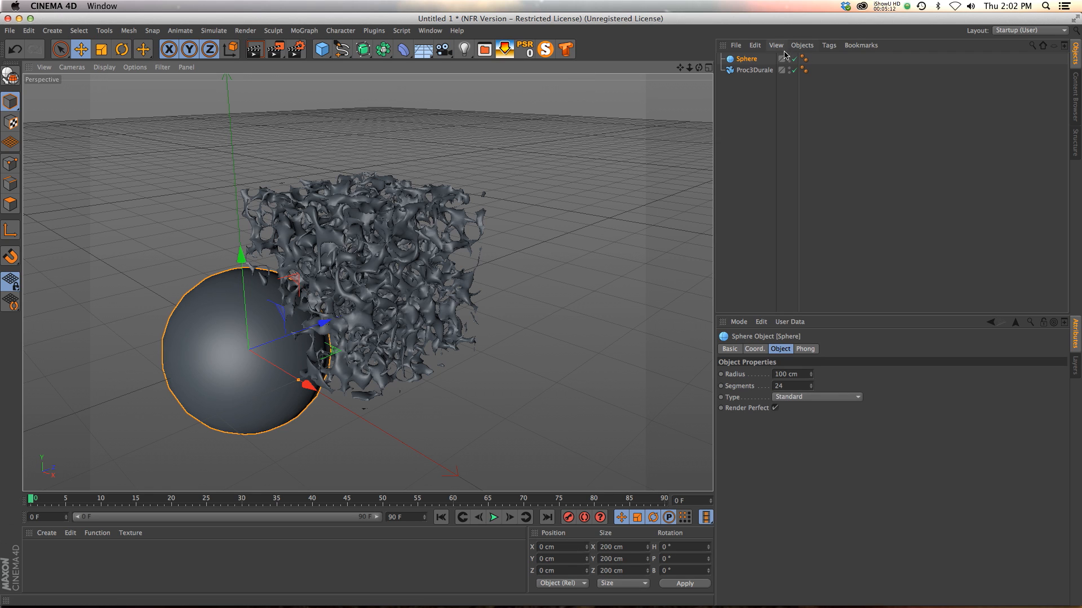
click(796, 59)
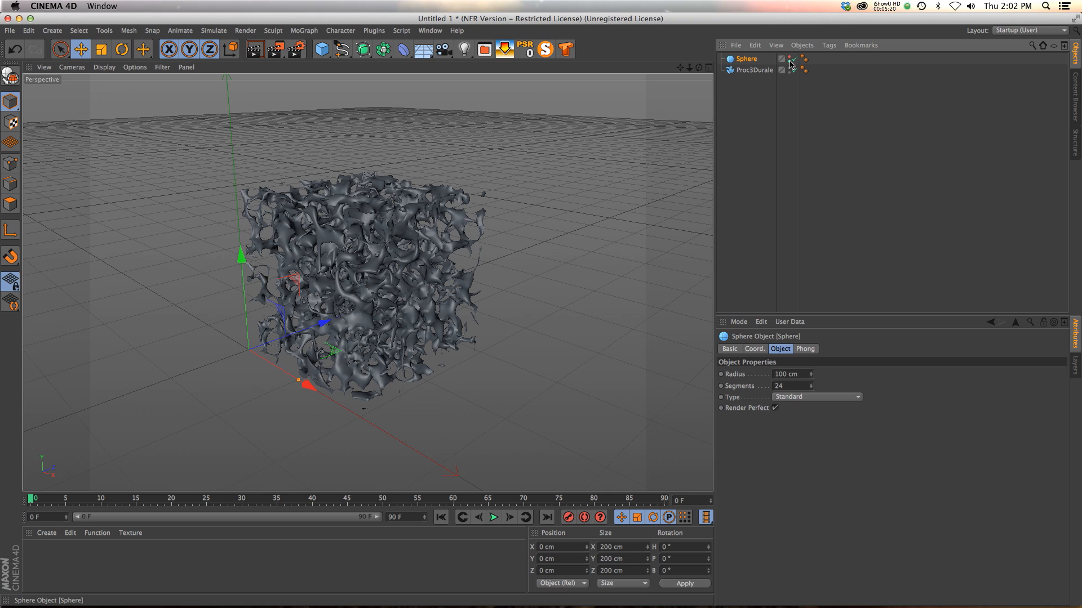
click(754, 69)
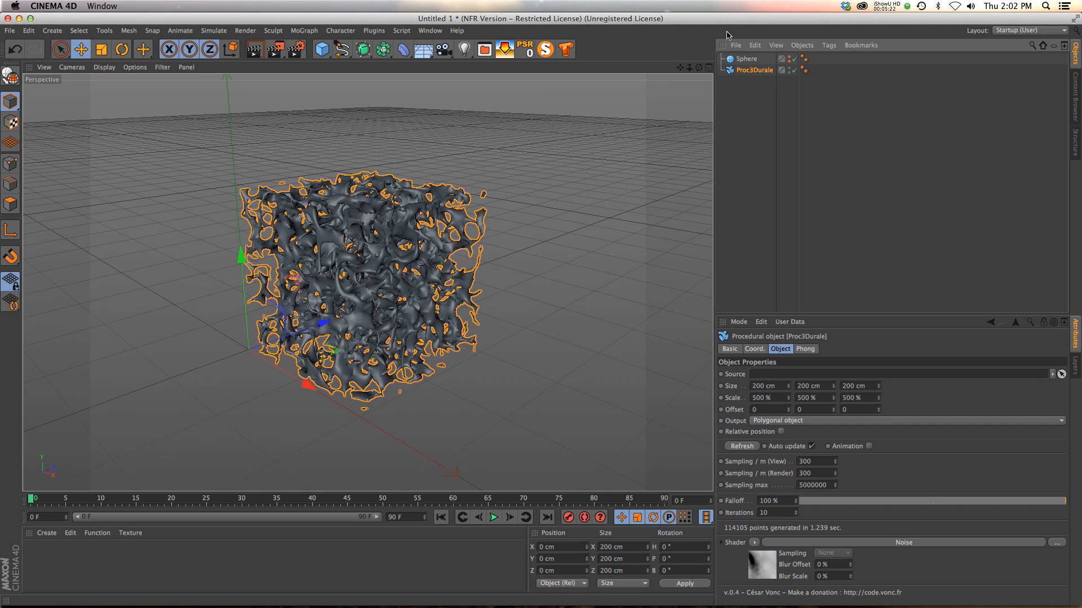
click(745, 58)
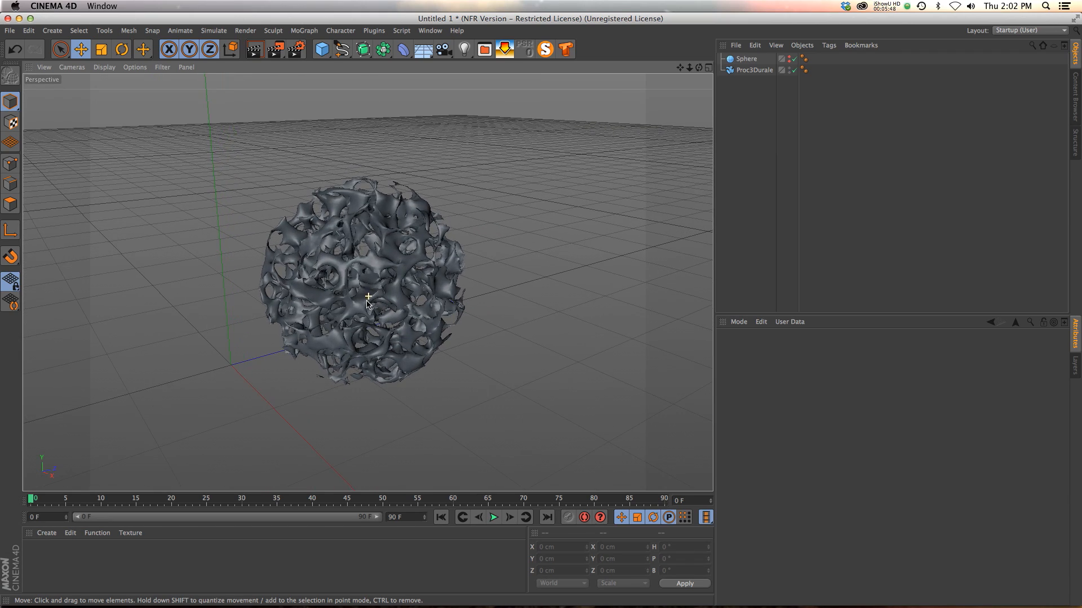
Set the Proc3Durale Sampling / m (View) to 340
click(755, 70)
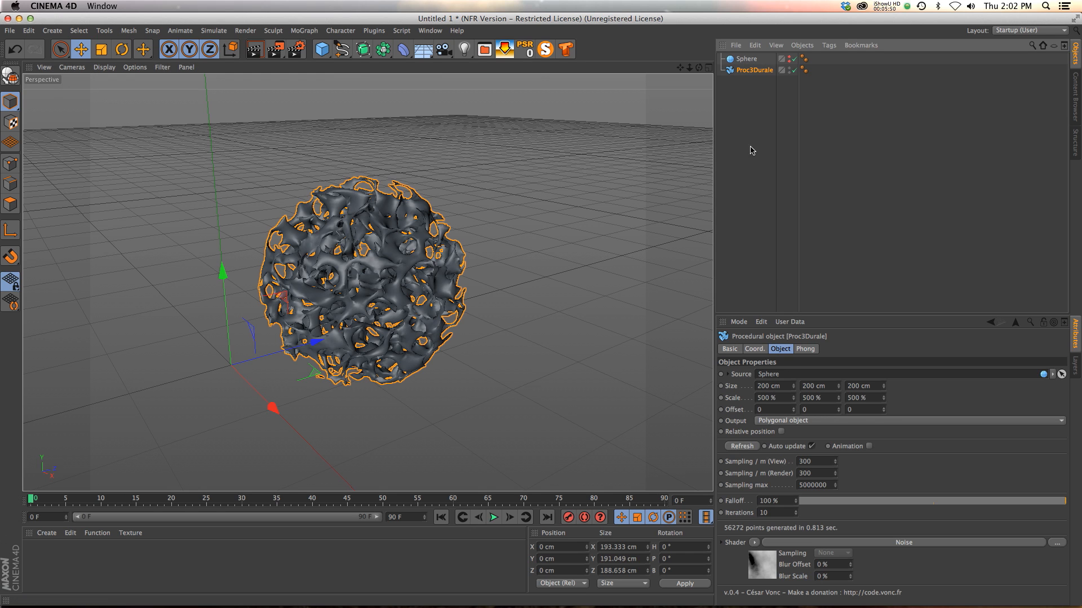
click(815, 461)
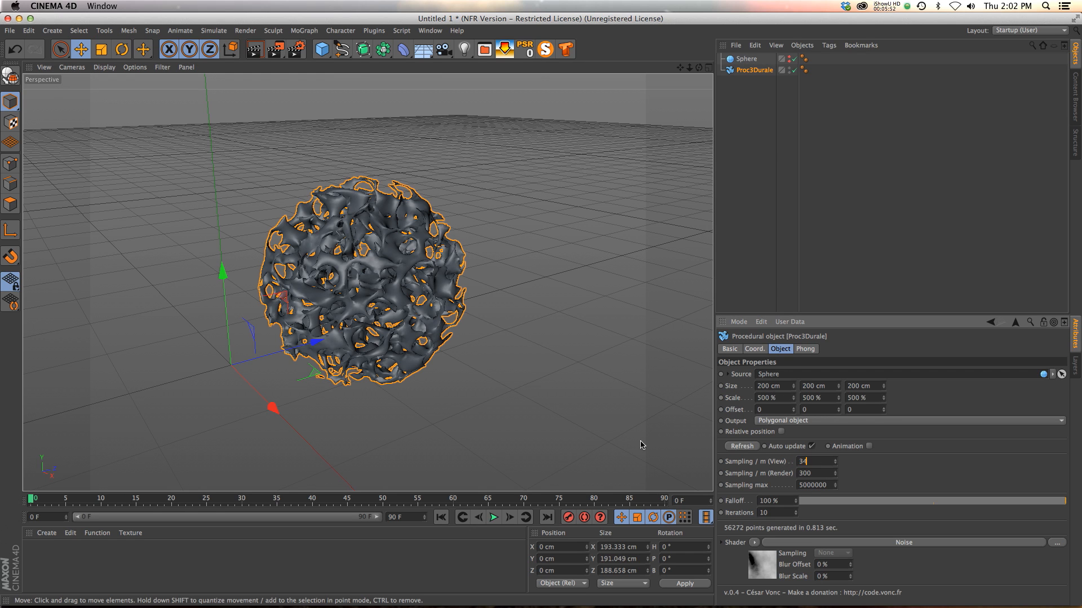
text(340)
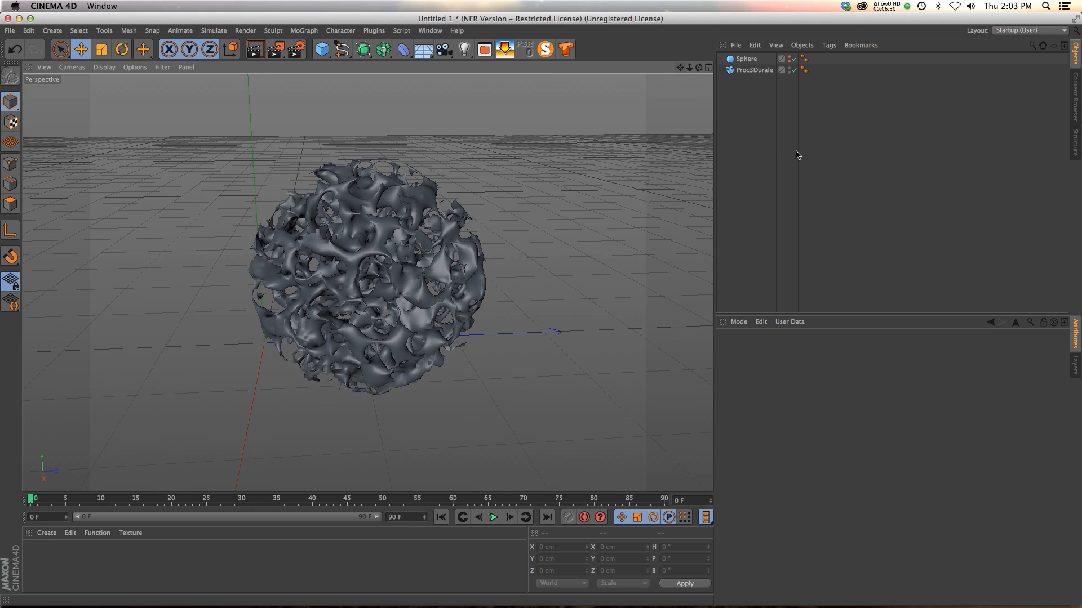
Convert the Proc3Durale object to editable polygons and delete the Sphere
click(754, 70)
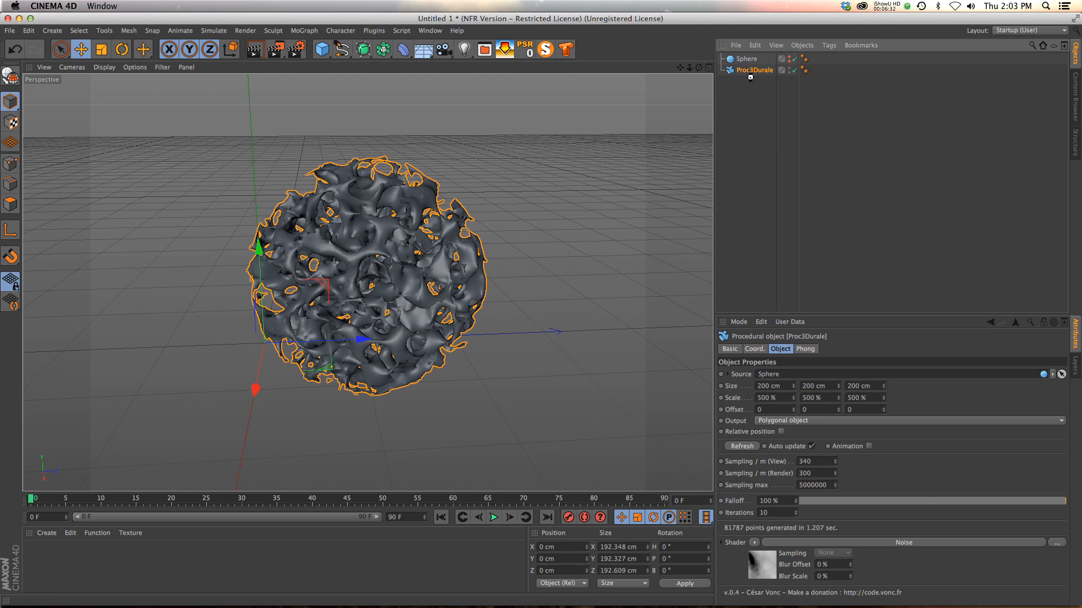
click(763, 90)
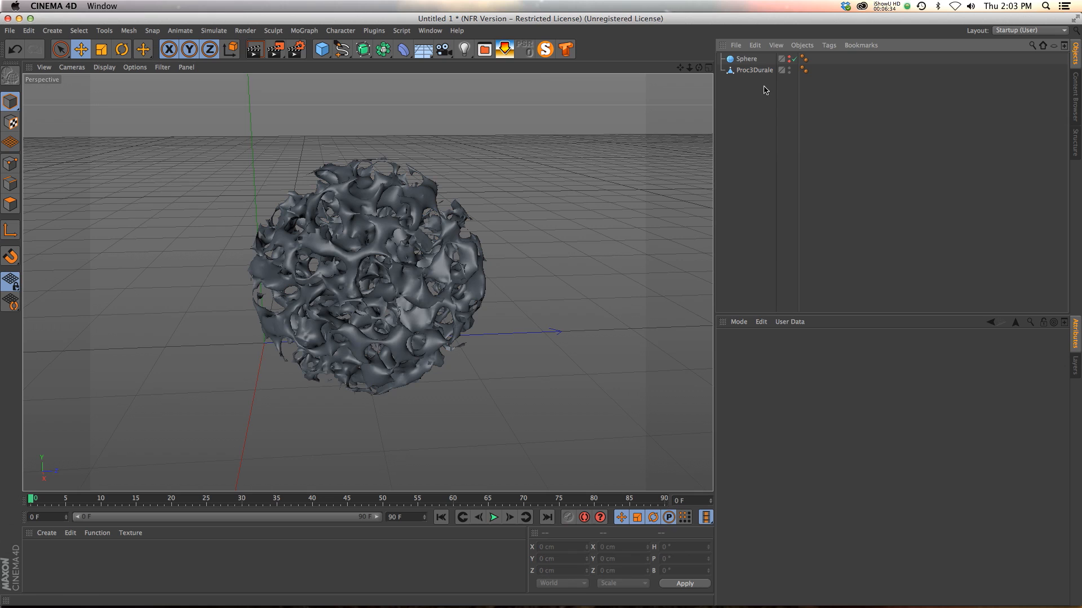
click(754, 70)
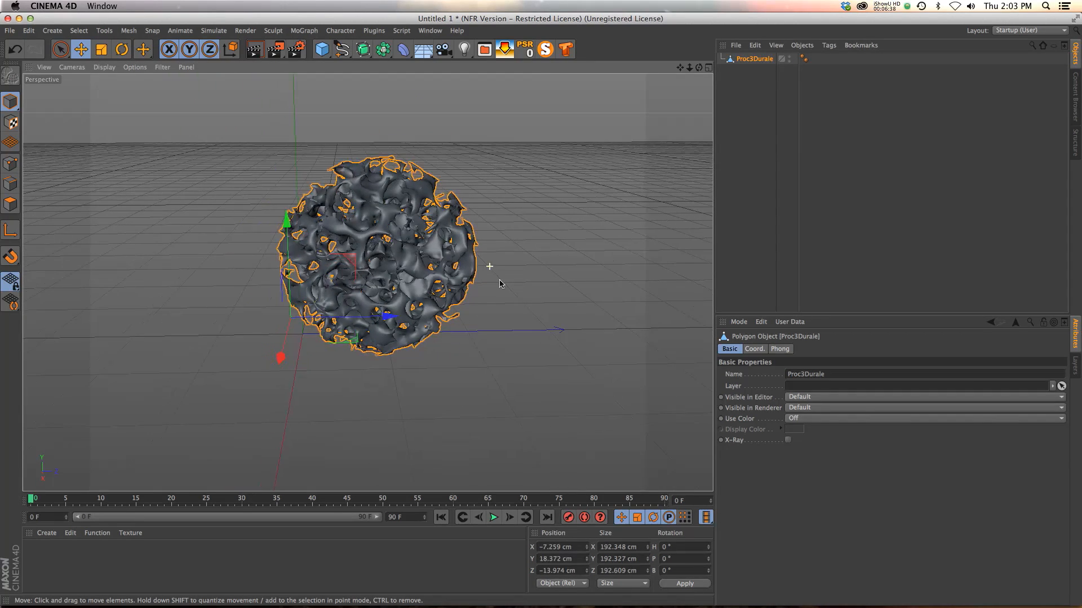
click(572, 267)
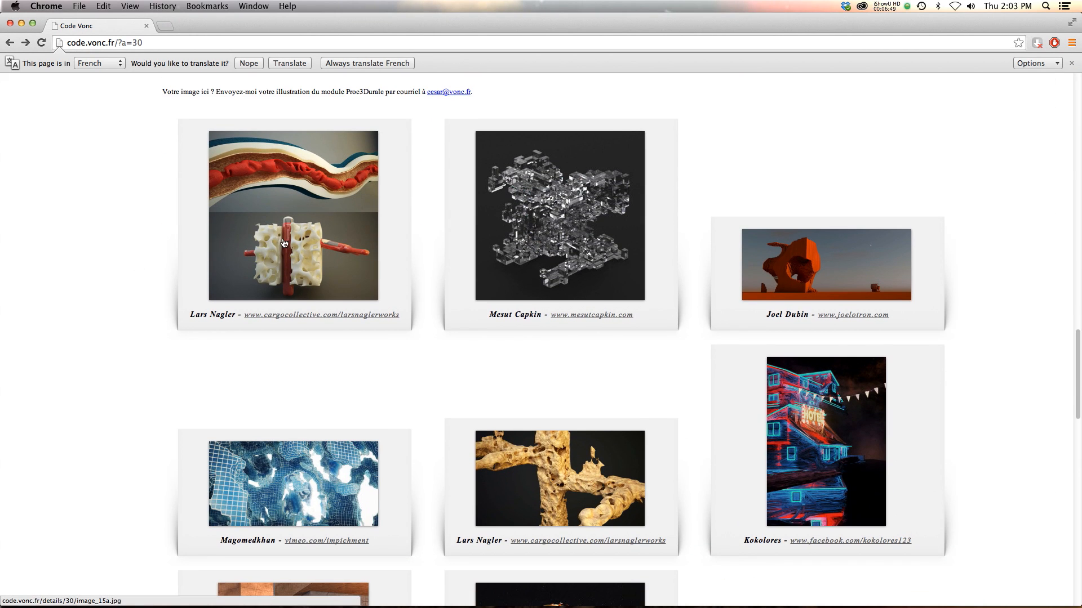
Scroll through the Proc3Durale page's user gallery and version notes on code.vonc.fr
scroll(down, 3)
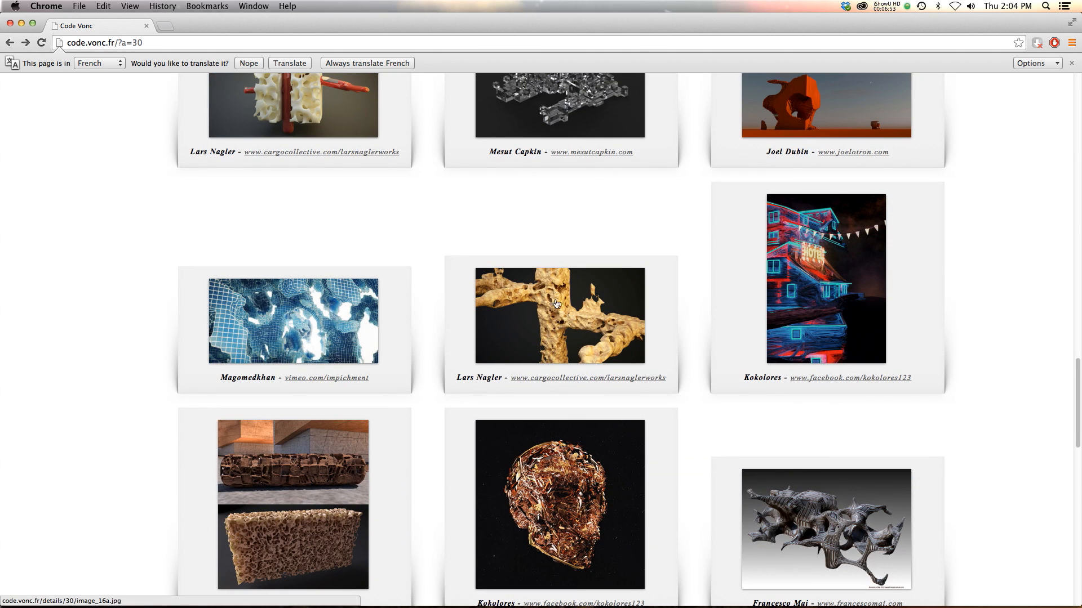
scroll(down, 3)
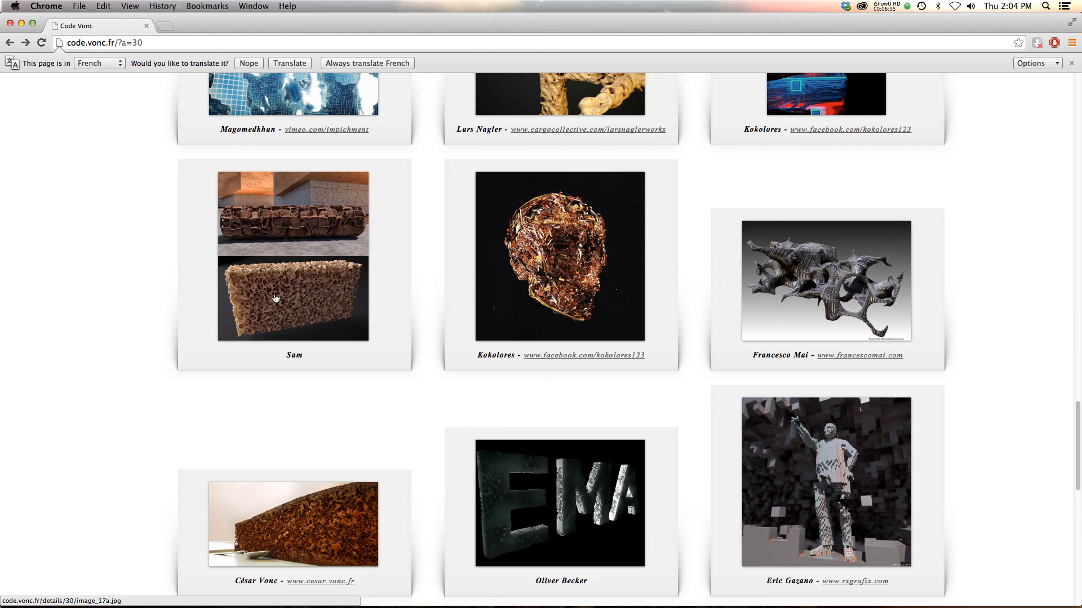
scroll(down, 3)
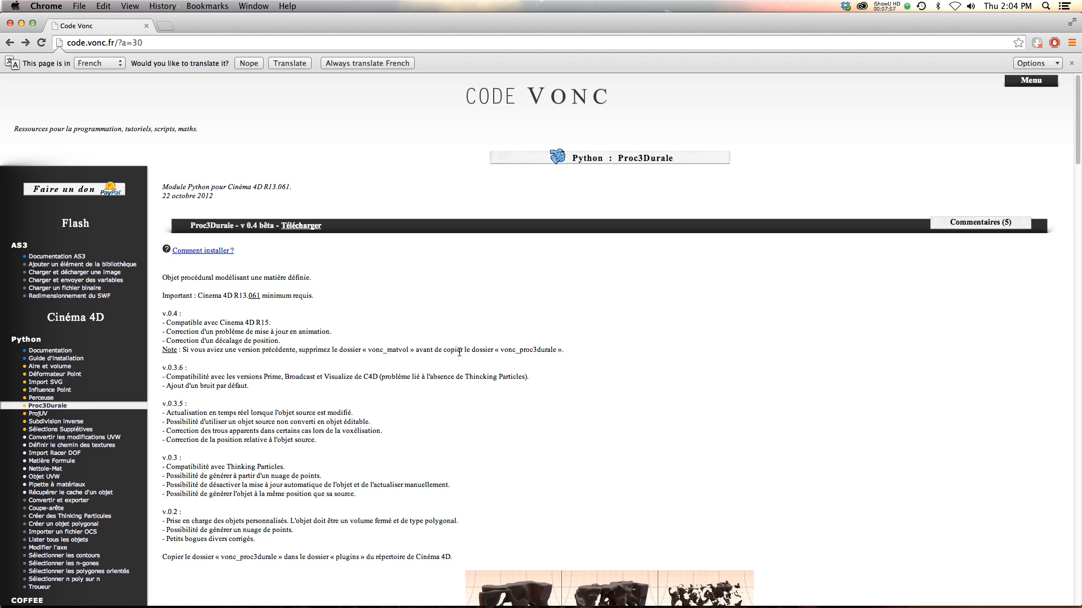
mouse_move(450, 325)
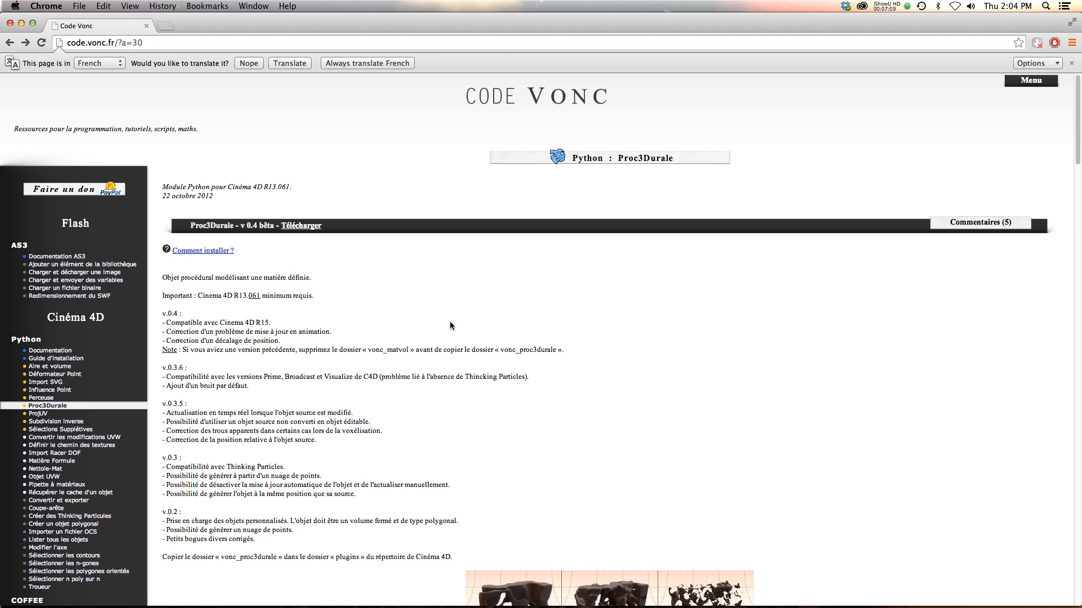